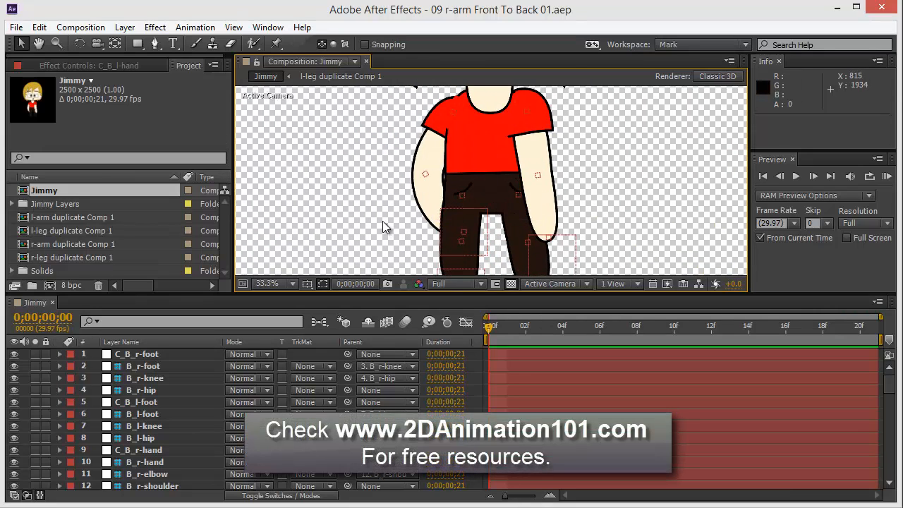
{"action": "mouse_move", "coordinate": [472, 231]}
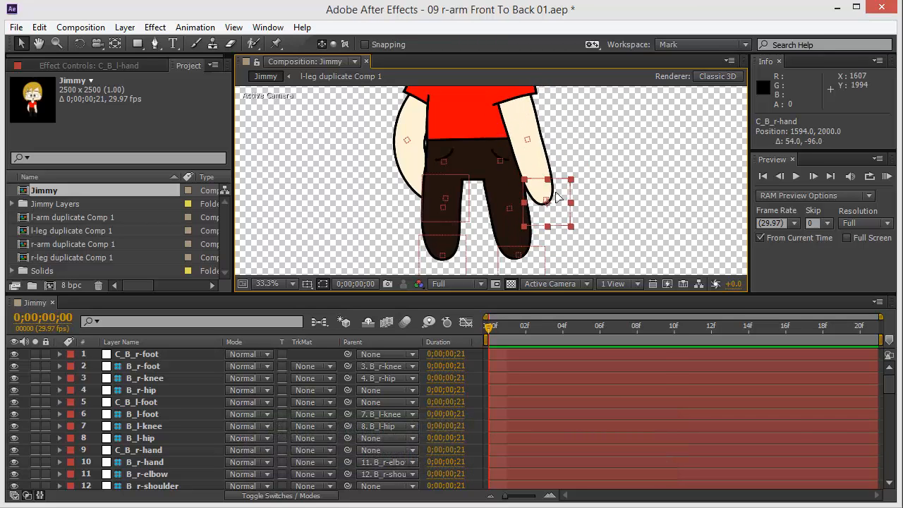
Drag the C_B_r-hand controller to bend the arm, then return it near the leg.
{"action": "left_click_drag", "start_coordinate": [553, 194], "coordinate": [525, 204]}
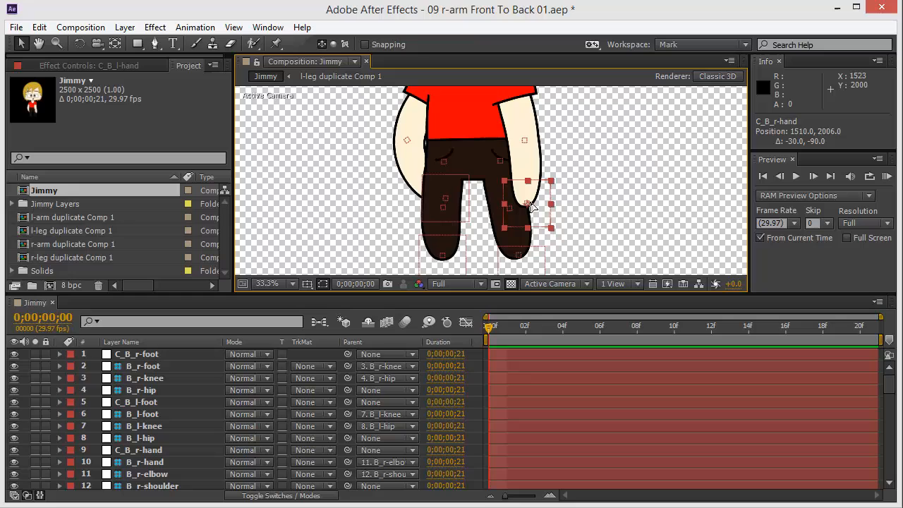
{"action": "left_click_drag", "start_coordinate": [528, 205], "coordinate": [543, 187]}
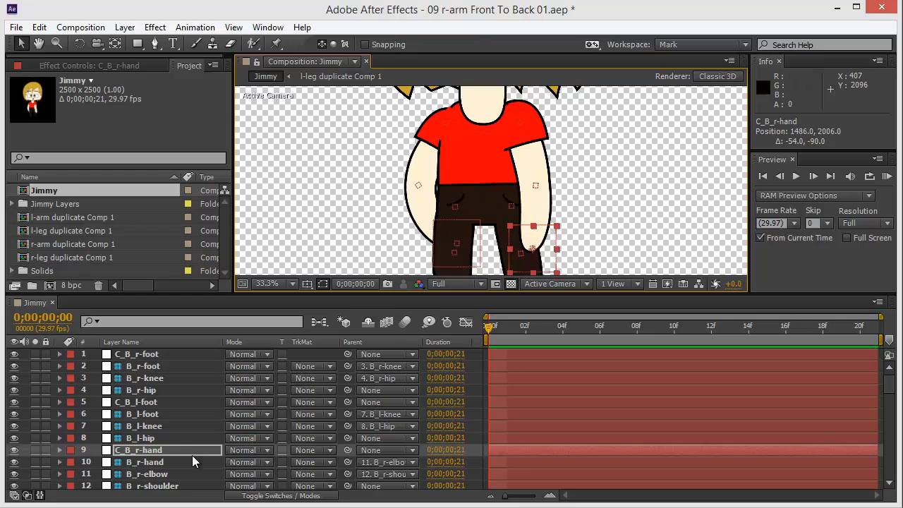
{"action": "mouse_move", "coordinate": [157, 429]}
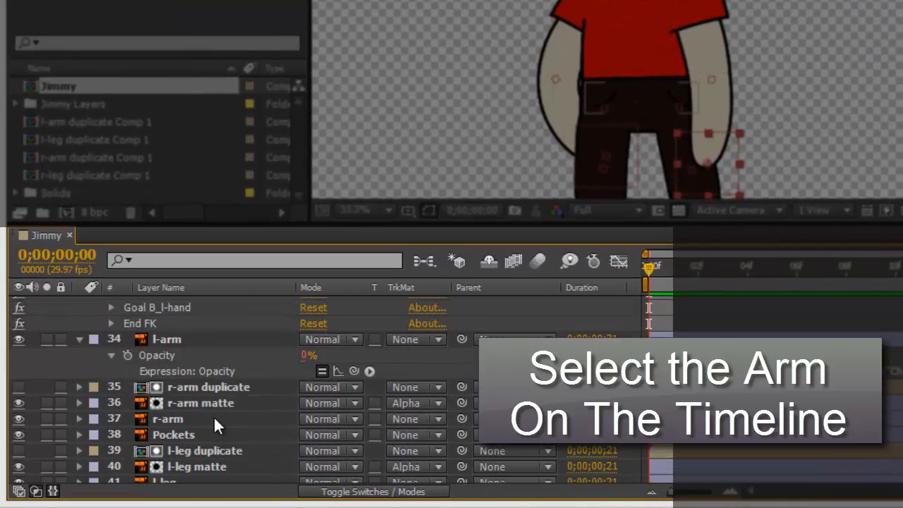
Duplicate the r-arm layer and rename the copy 'r-arm Back'.
{"action": "left_click", "coordinate": [168, 418]}
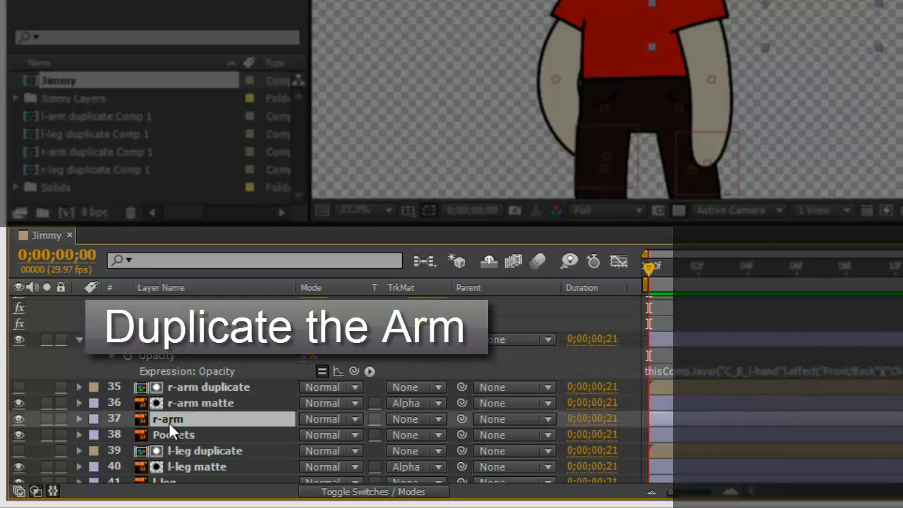
{"action": "key", "text": "ctrl+d"}
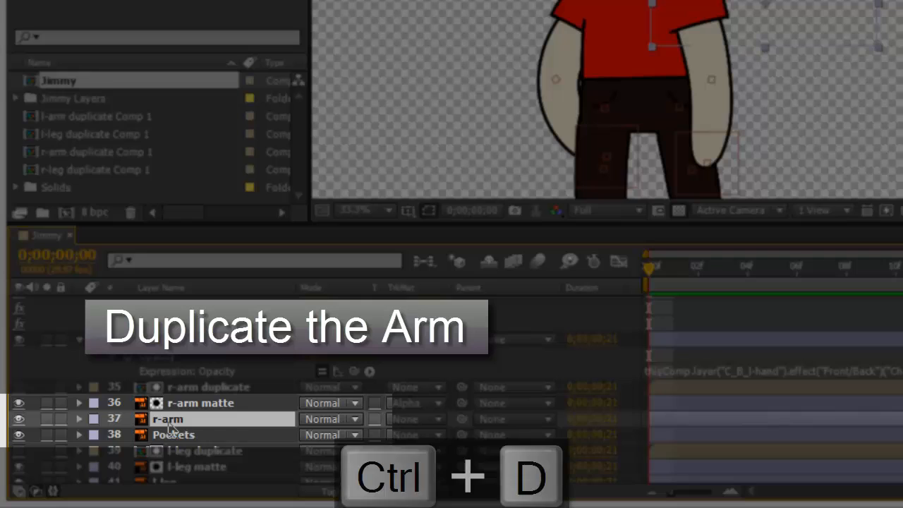
{"action": "key", "text": "ctrl+d"}
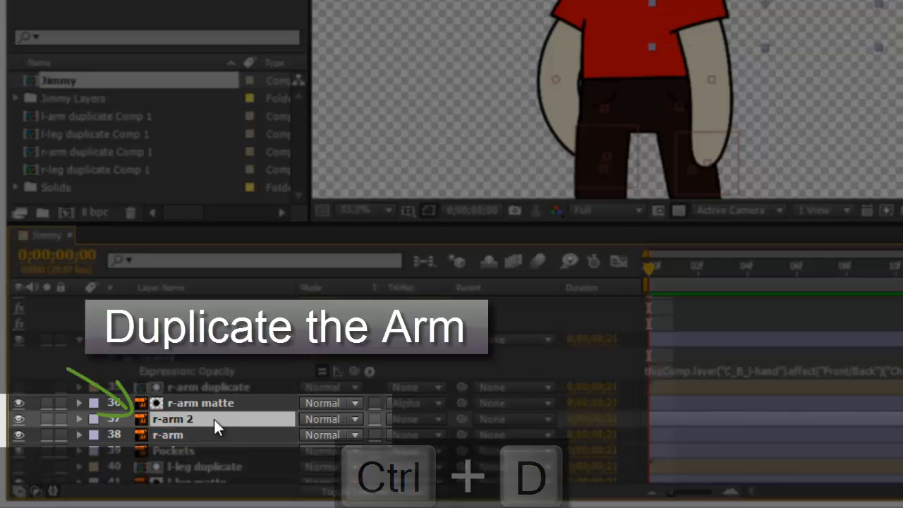
{"action": "double_click", "coordinate": [173, 418]}
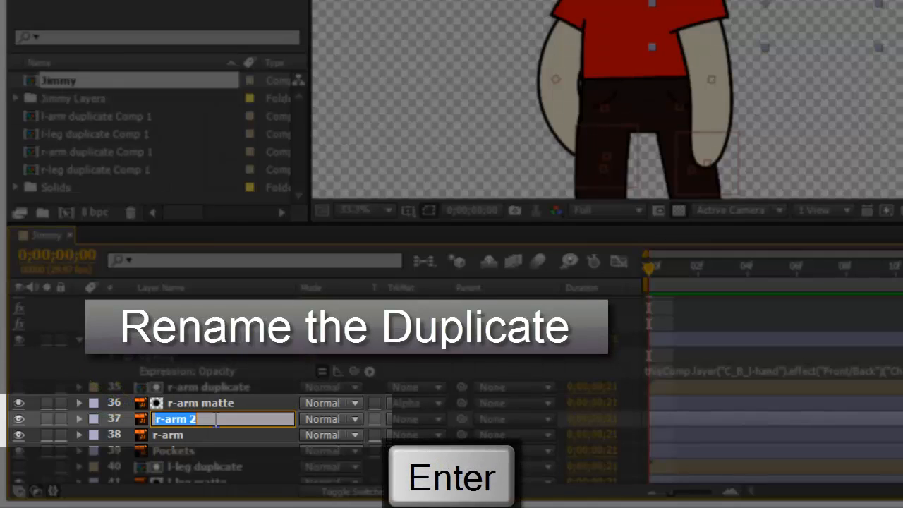
{"action": "key", "text": "Enter"}
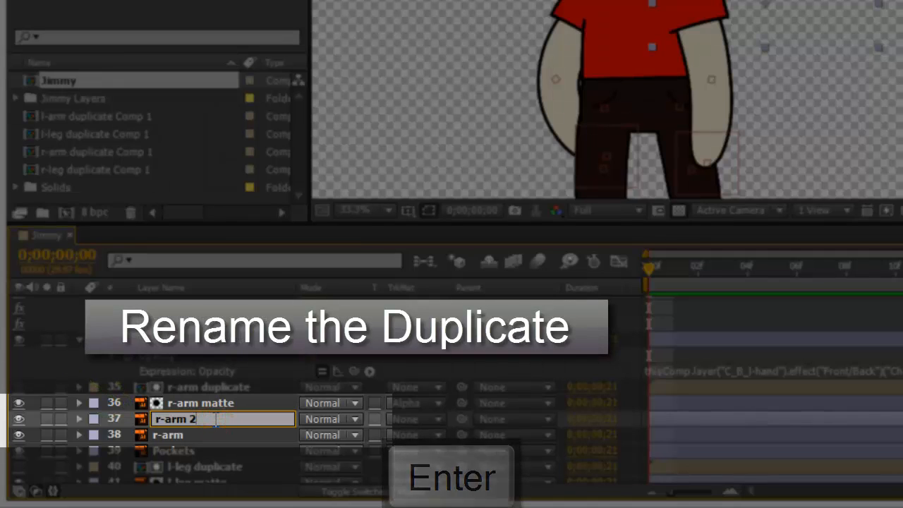
{"action": "key", "text": "backspace"}
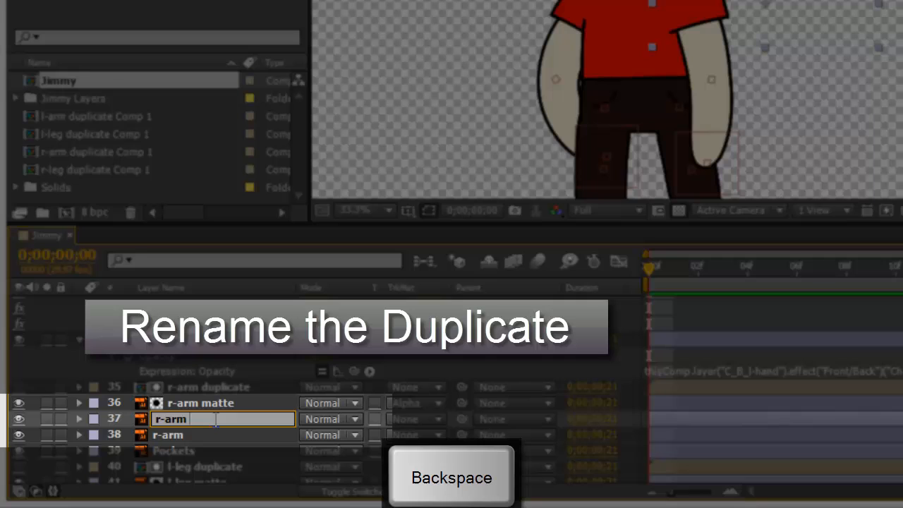
{"action": "type", "text": "Back"}
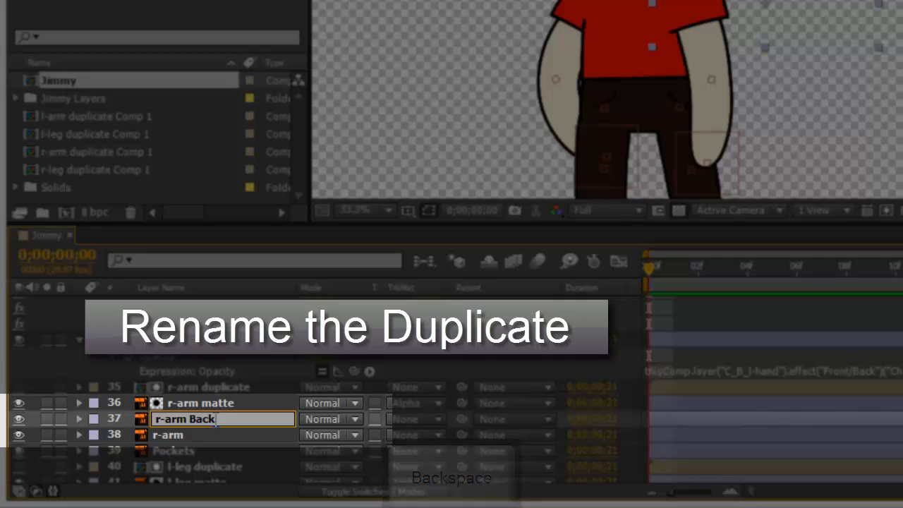
{"action": "key", "text": "enter"}
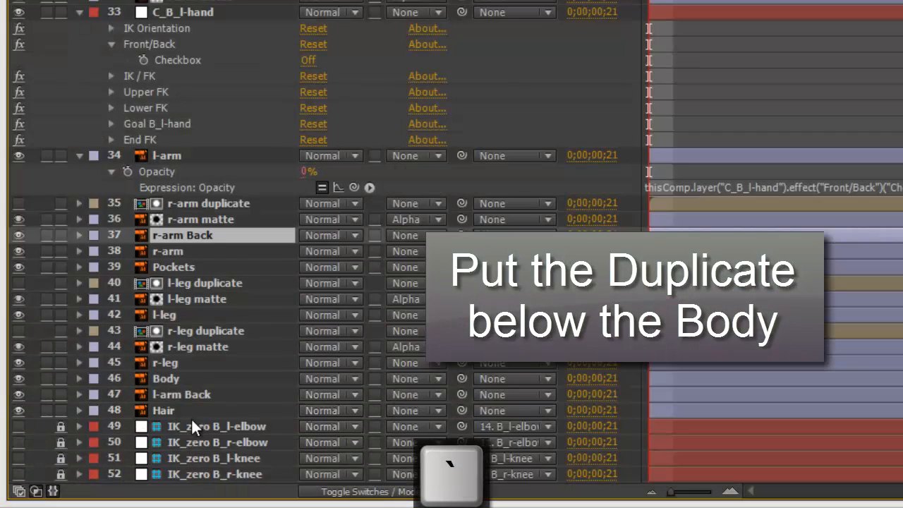
{"action": "mouse_move", "coordinate": [189, 240]}
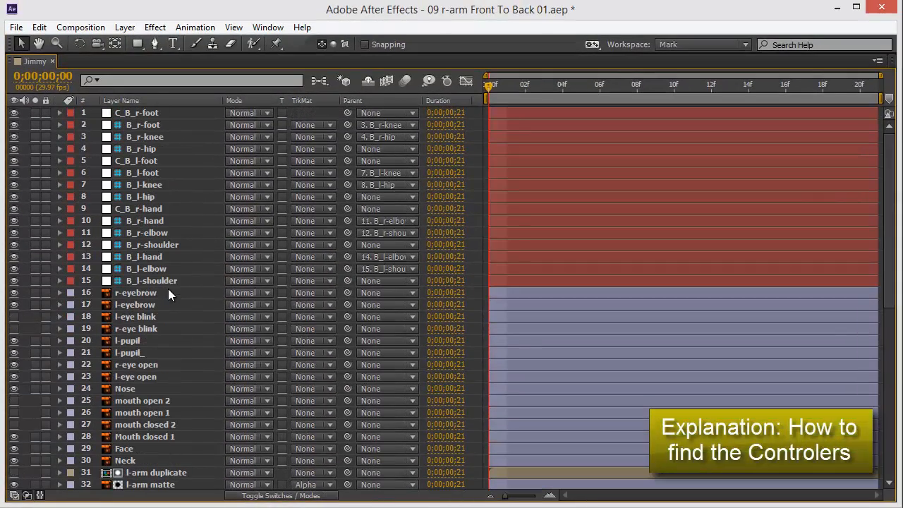
{"action": "mouse_move", "coordinate": [148, 148]}
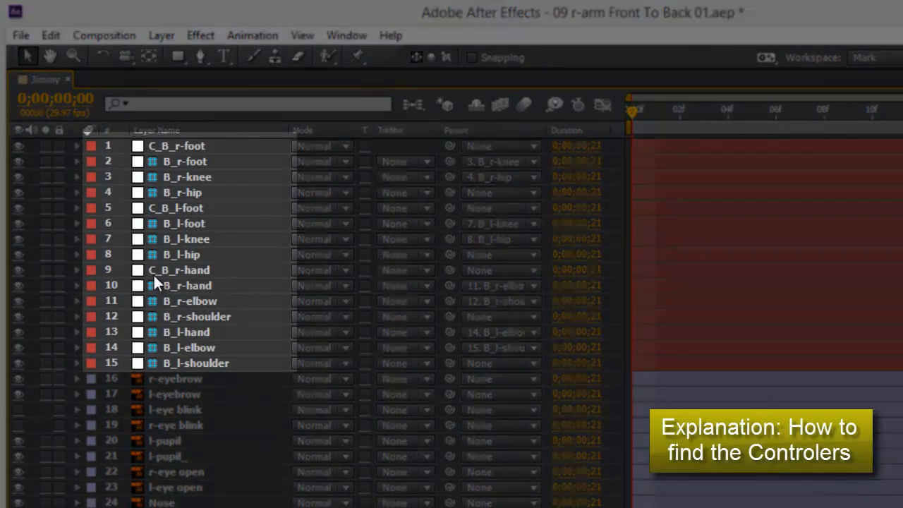
Move the C_B_r-hand controller layer down beside the r-arm layer.
{"action": "left_click", "coordinate": [178, 270]}
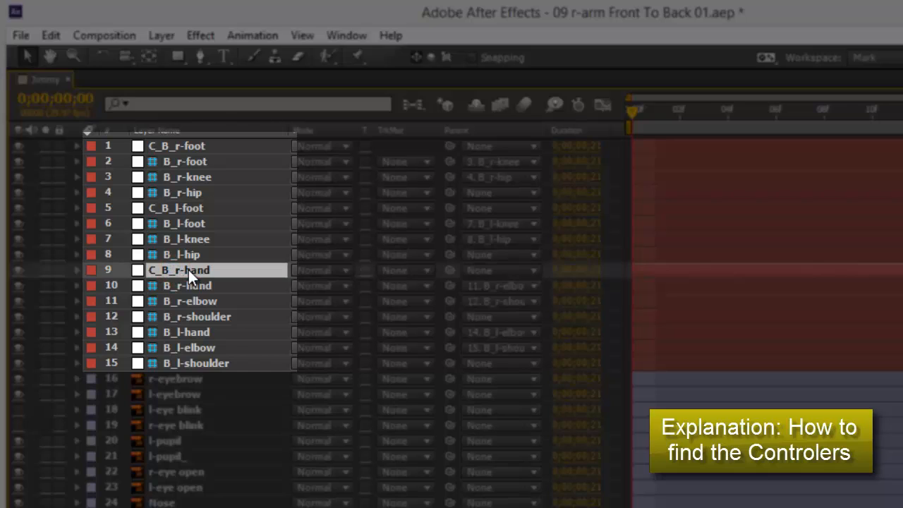
{"action": "mouse_move", "coordinate": [215, 272]}
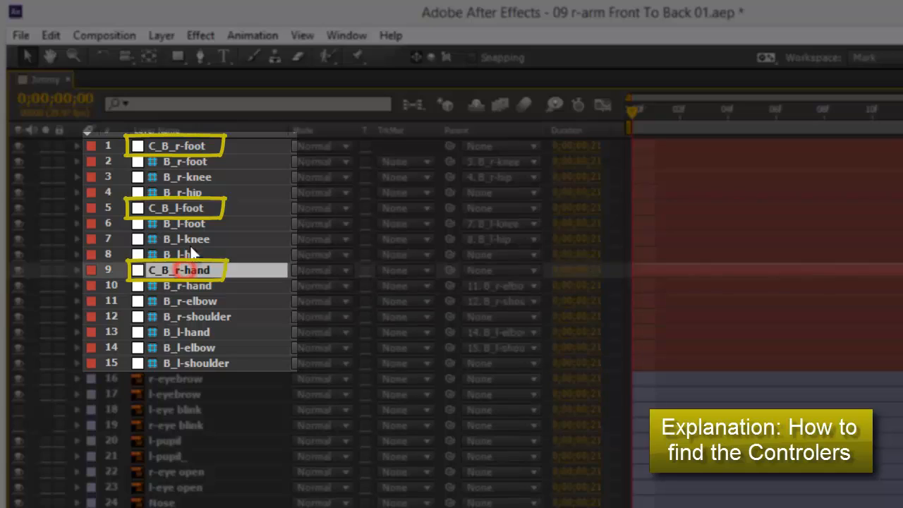
{"action": "left_click", "coordinate": [180, 146]}
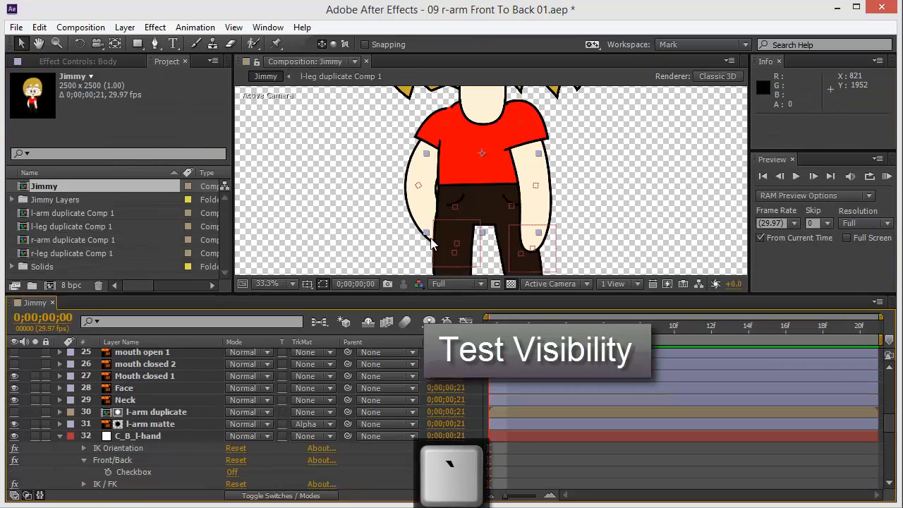
{"action": "mouse_move", "coordinate": [482, 177]}
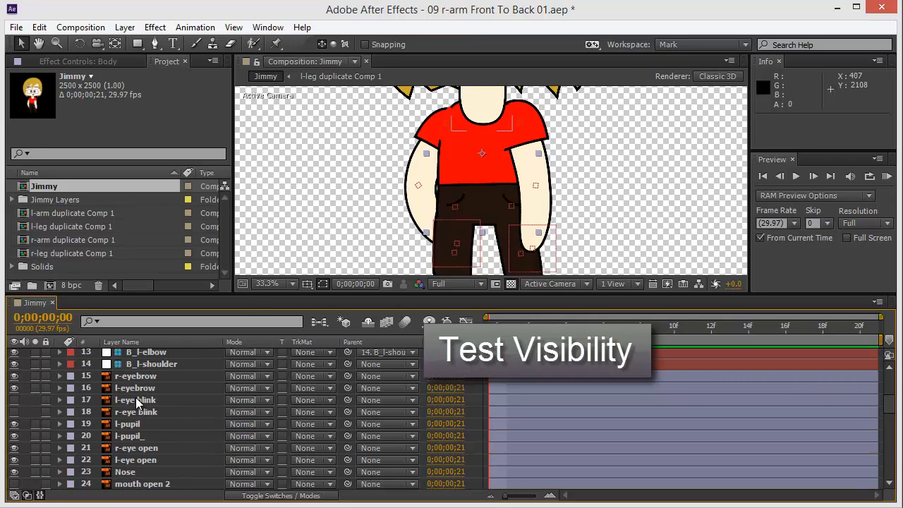
Test r-arm's visibility toggle, reveal its 100% Opacity, and select C_B_r-hand.
{"action": "scroll", "scroll_direction": "down", "scroll_amount": 3}
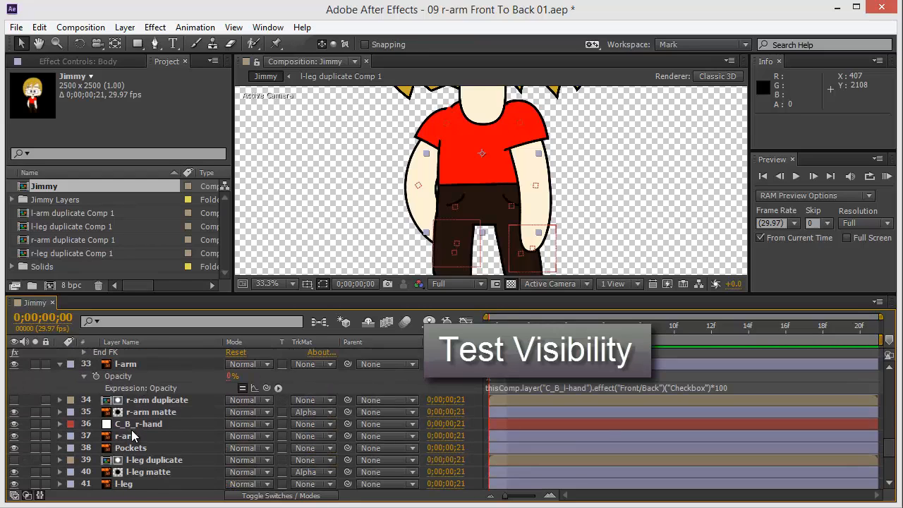
{"action": "left_click", "coordinate": [126, 435]}
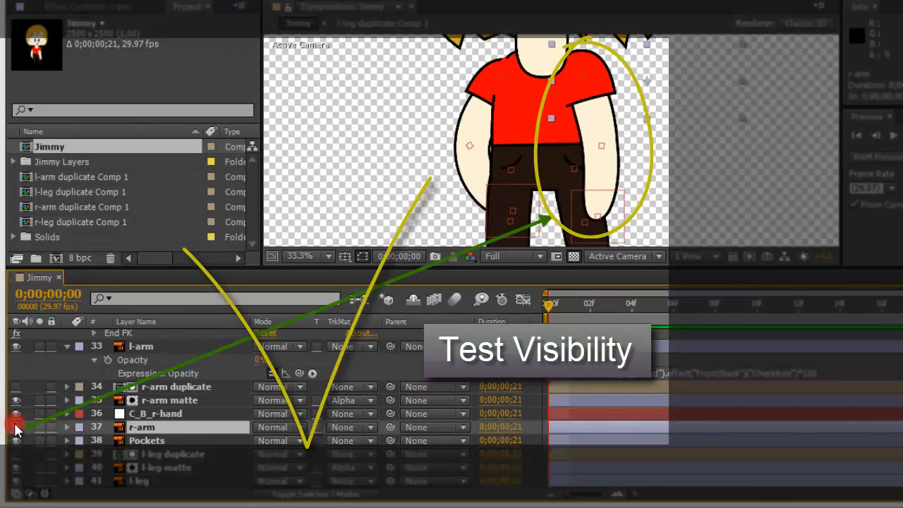
{"action": "left_click", "coordinate": [16, 426]}
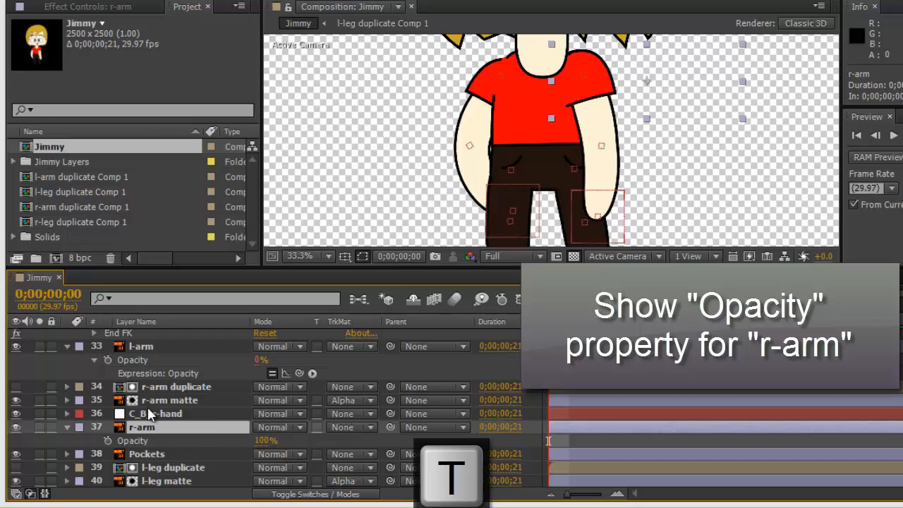
{"action": "left_click", "coordinate": [156, 414]}
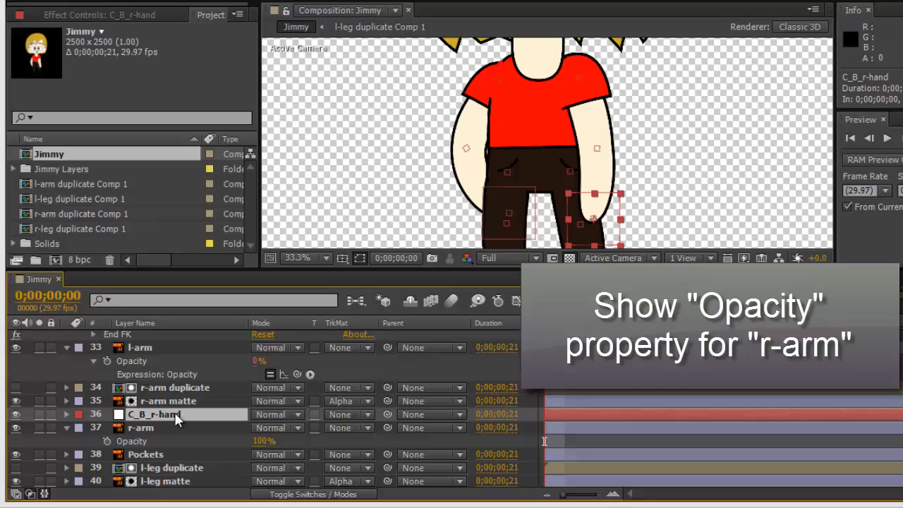
{"action": "left_click", "coordinate": [155, 414]}
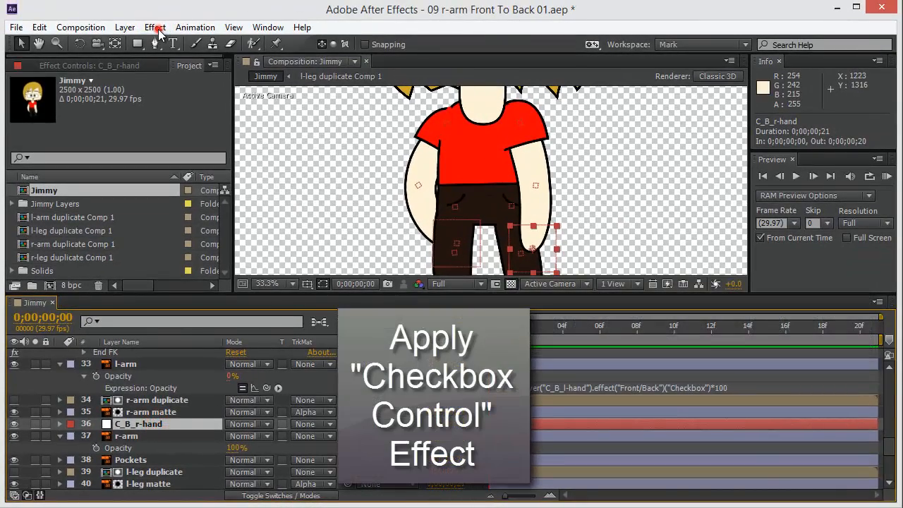
Add a Checkbox Control effect to C_B_r-hand from Expression Controls.
{"action": "left_click", "coordinate": [154, 27]}
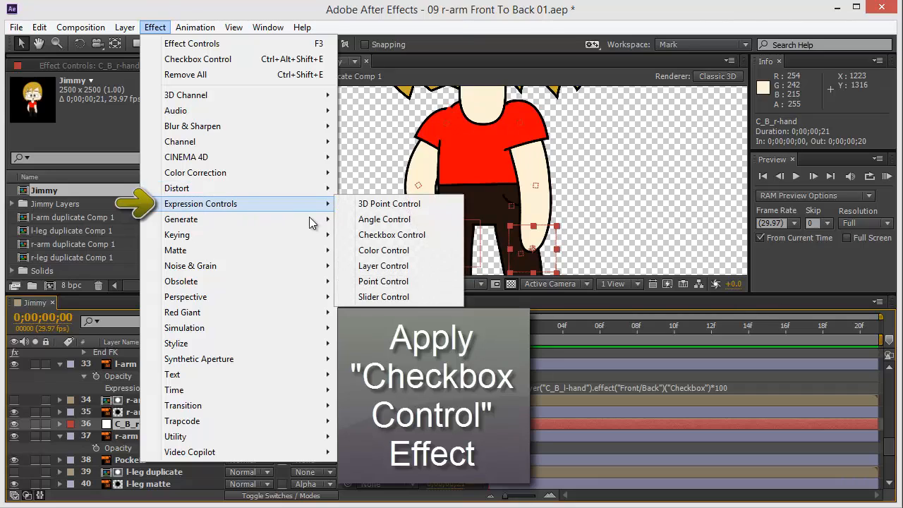
{"action": "mouse_move", "coordinate": [392, 234]}
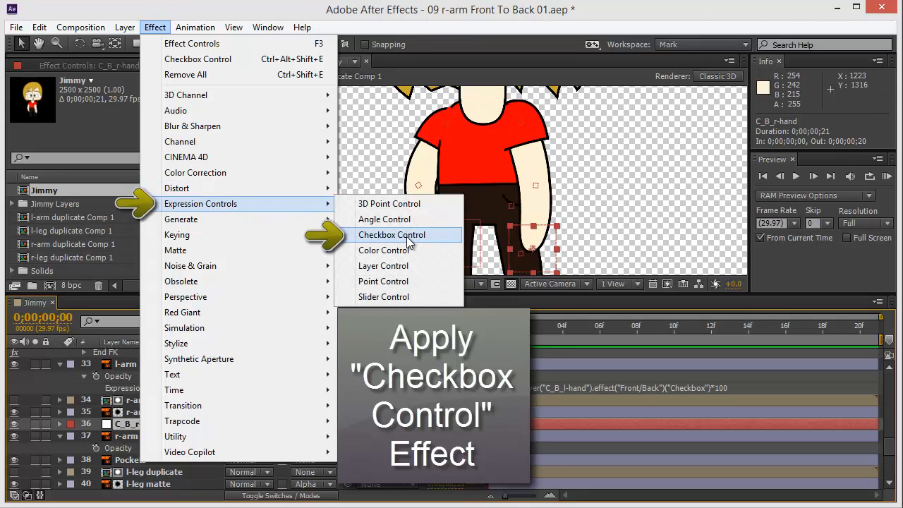
{"action": "left_click", "coordinate": [392, 234]}
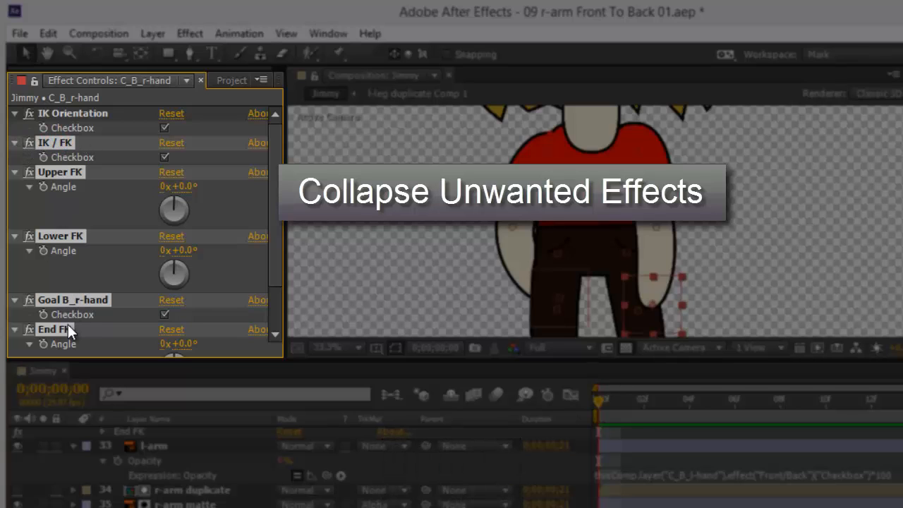
Collapse the other effects and rename Checkbox Control to 'Front/Back' below IK Orientation.
{"action": "key", "text": "shift"}
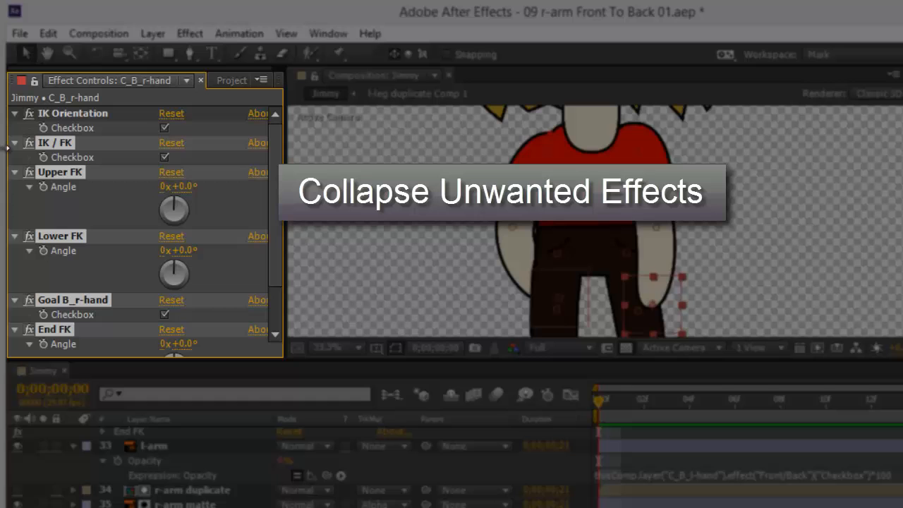
{"action": "left_click", "coordinate": [14, 143]}
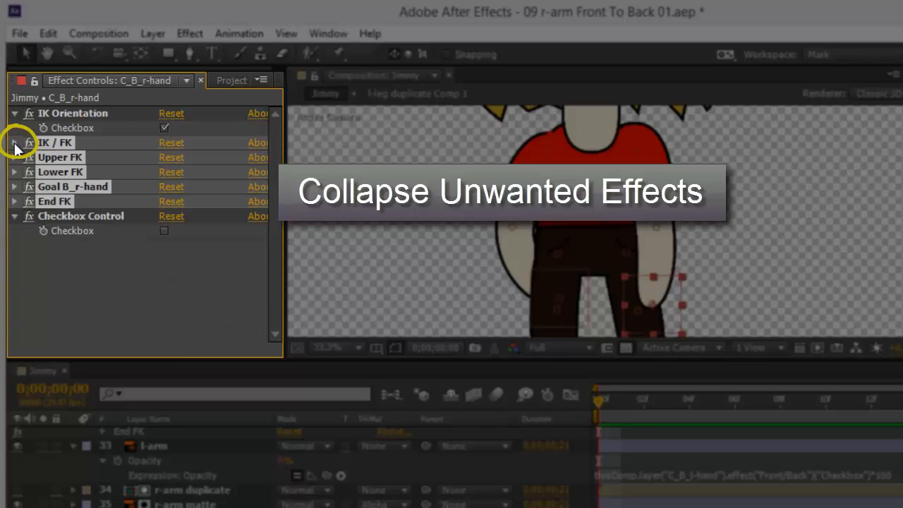
{"action": "left_click", "coordinate": [14, 142]}
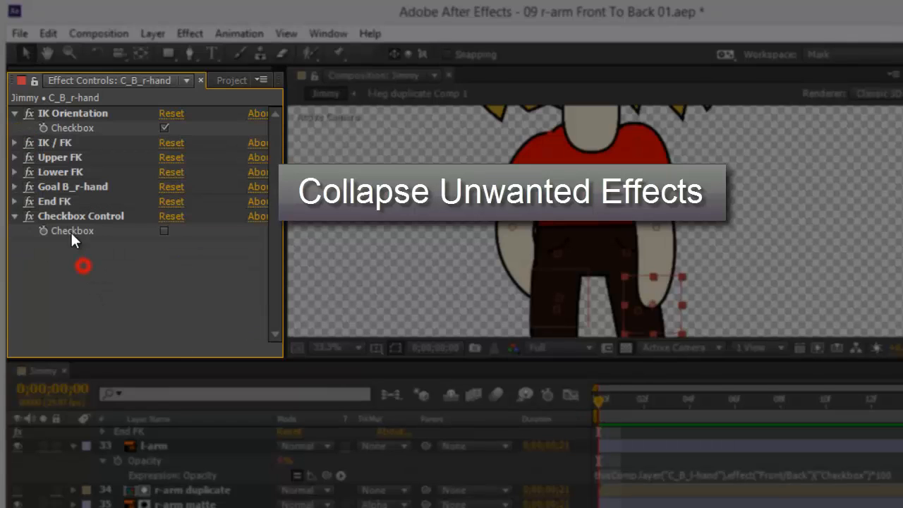
{"action": "double_click", "coordinate": [81, 216]}
{"action": "type", "text": "Front"}
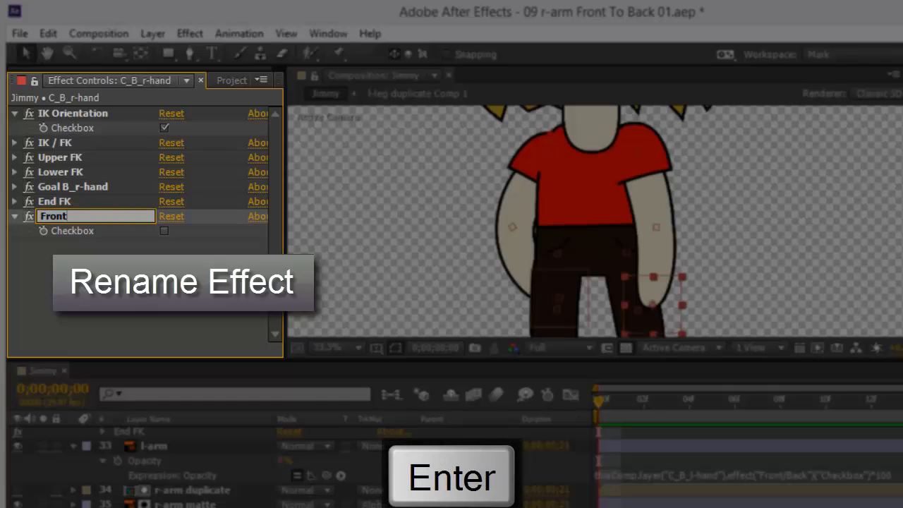
{"action": "type", "text": "/Back"}
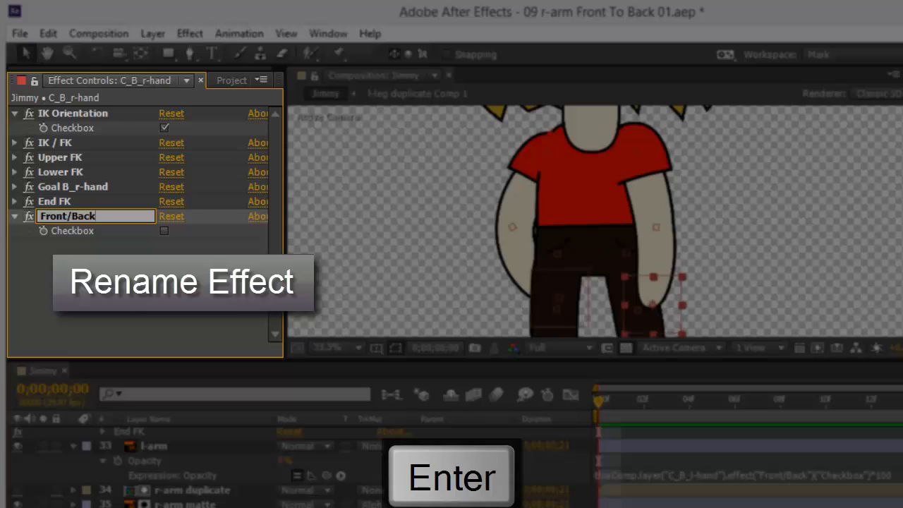
{"action": "key", "text": "Enter"}
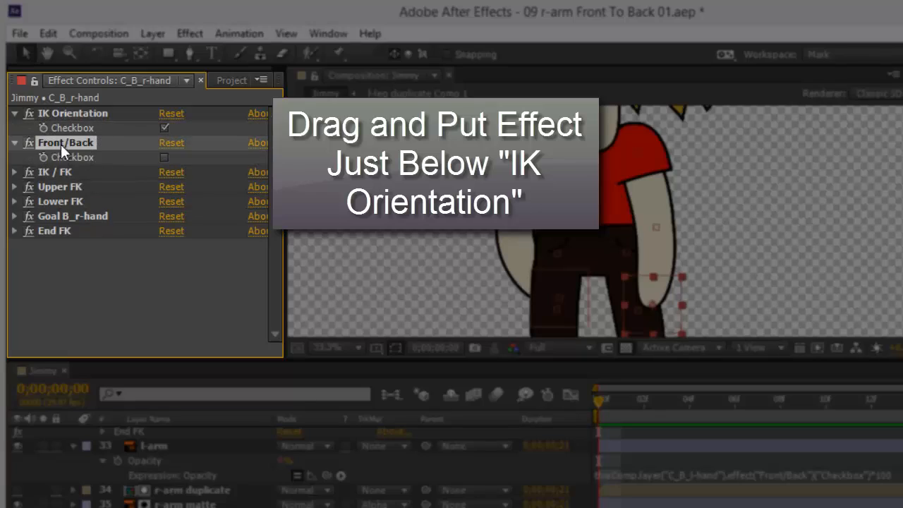
{"action": "left_click", "coordinate": [164, 157]}
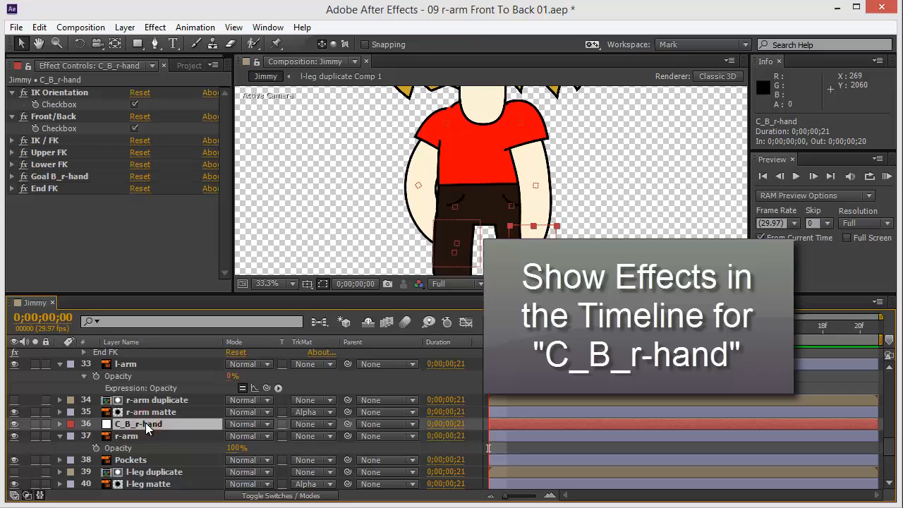
{"action": "mouse_move", "coordinate": [224, 429]}
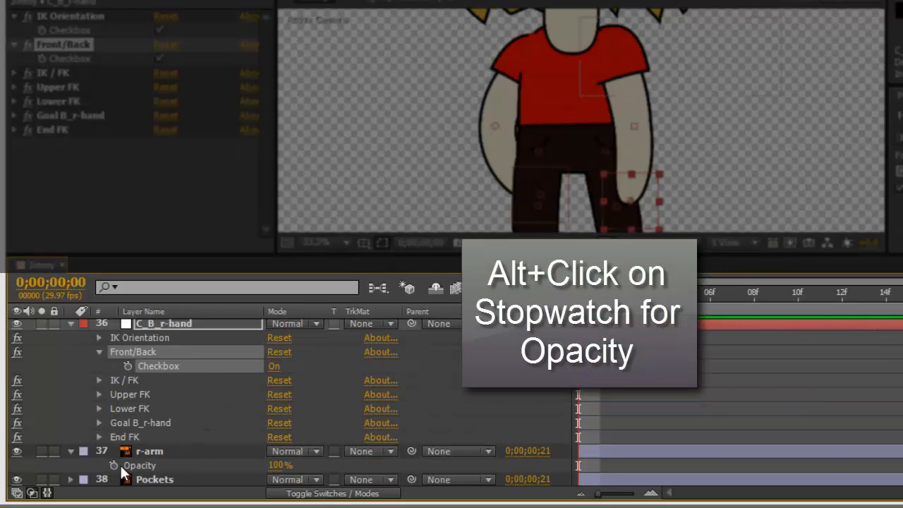
{"action": "mouse_move", "coordinate": [115, 465]}
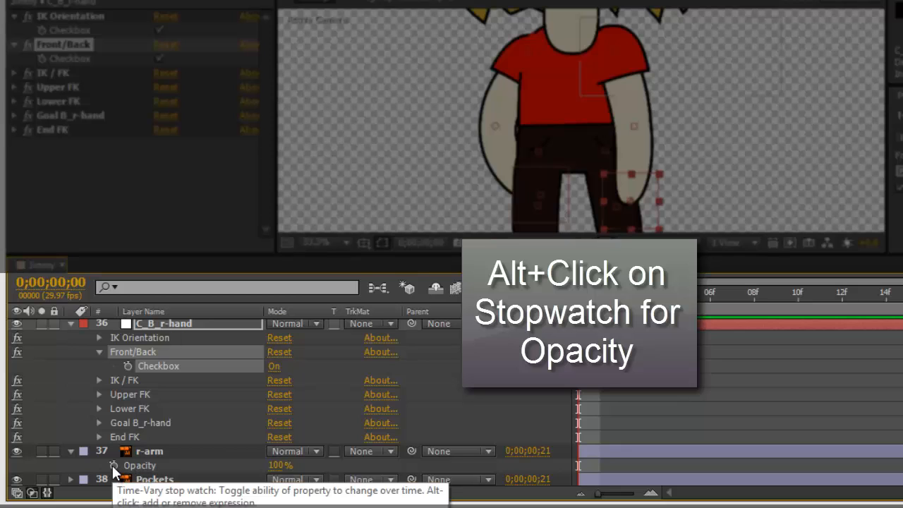
Add an expression to r-arm's Opacity with an Alt+click on its stopwatch.
{"action": "key", "text": "alt"}
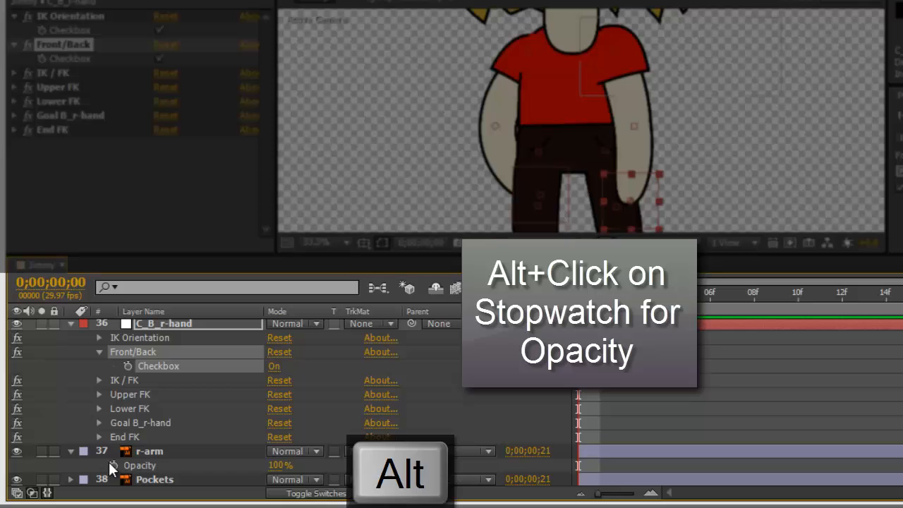
{"action": "left_click", "coordinate": [114, 465]}
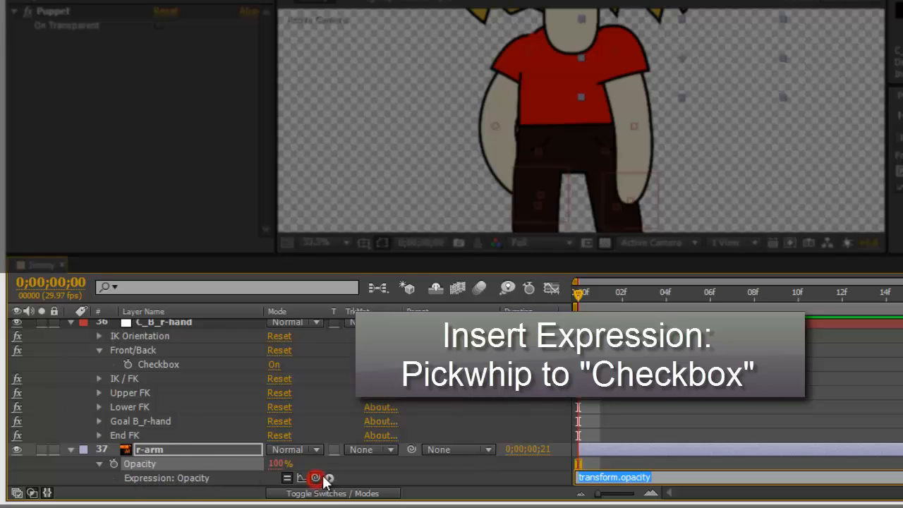
Pickwhip Opacity to the Front/Back Checkbox and append *100.
{"action": "left_click_drag", "start_coordinate": [315, 478], "coordinate": [197, 364]}
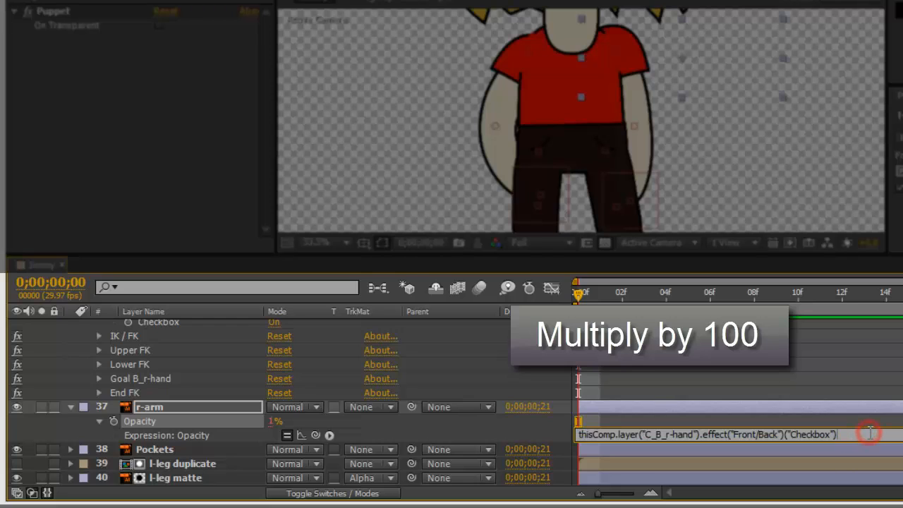
{"action": "type", "text": "*100"}
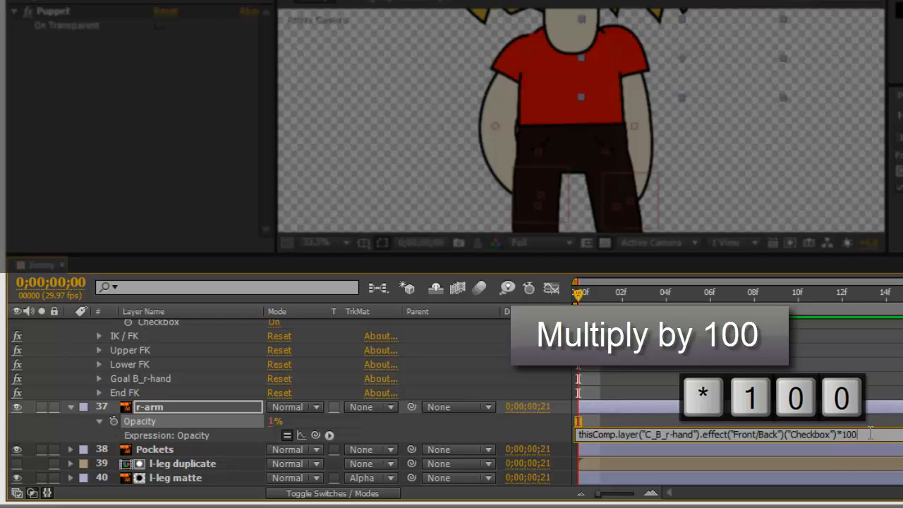
{"action": "key", "text": "enter"}
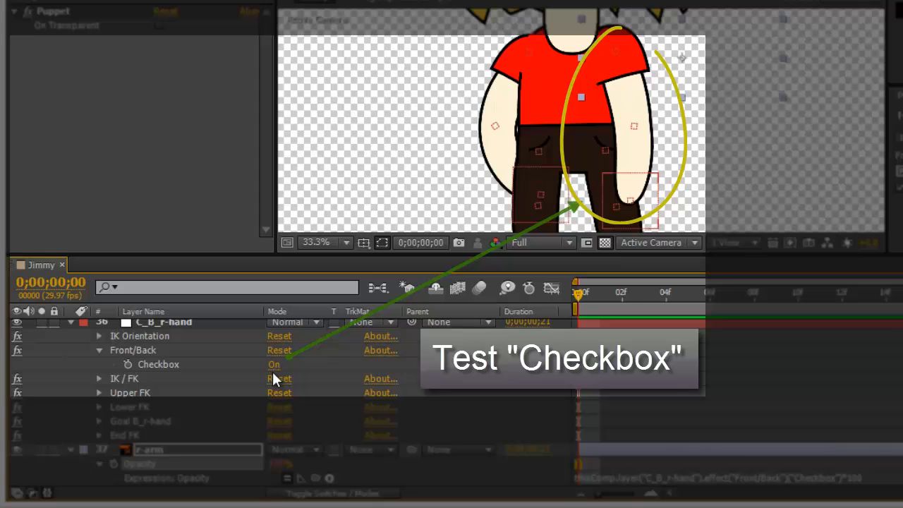
Toggle the Front/Back checkbox on and off, leaving it off.
{"action": "left_click", "coordinate": [274, 364]}
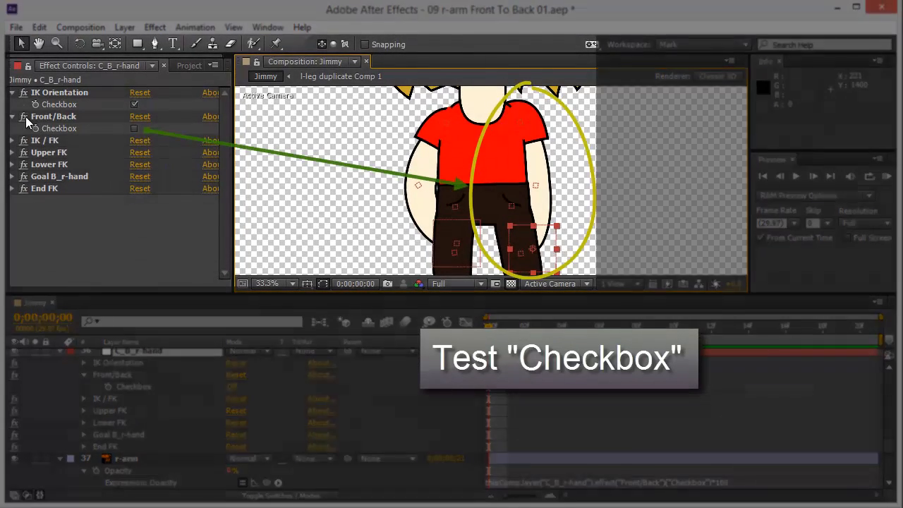
{"action": "left_click", "coordinate": [134, 128]}
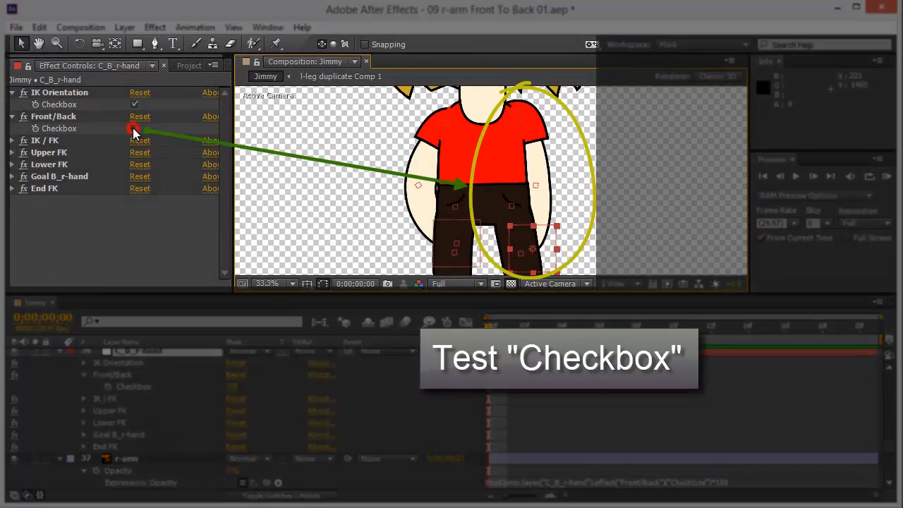
{"action": "left_click", "coordinate": [134, 128]}
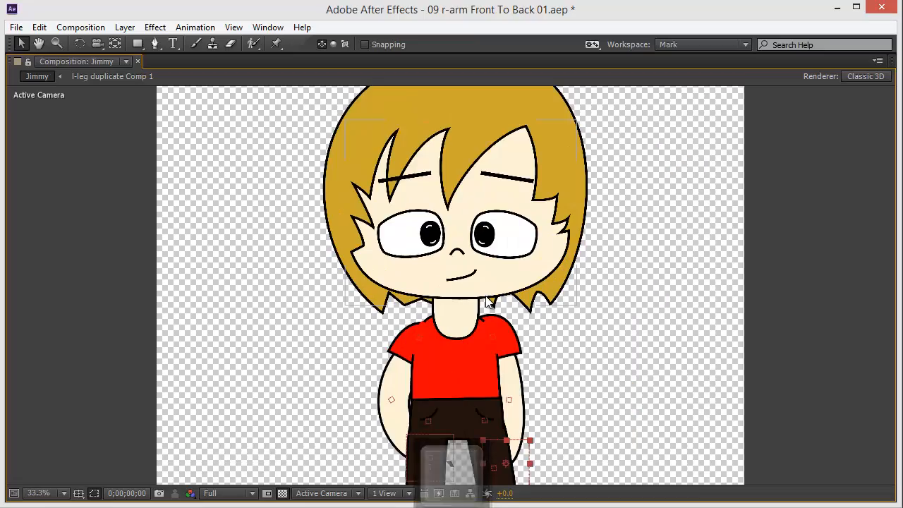
Restore the normal panel layout, undo the last change, and select the B_r-shoulder bone layer.
{"action": "key", "text": "shift+/"}
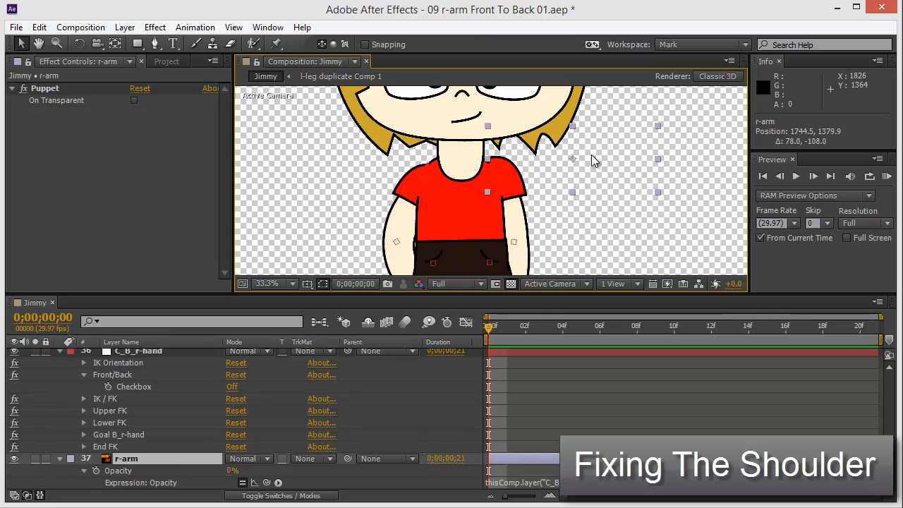
{"action": "key", "text": "ctrl+z"}
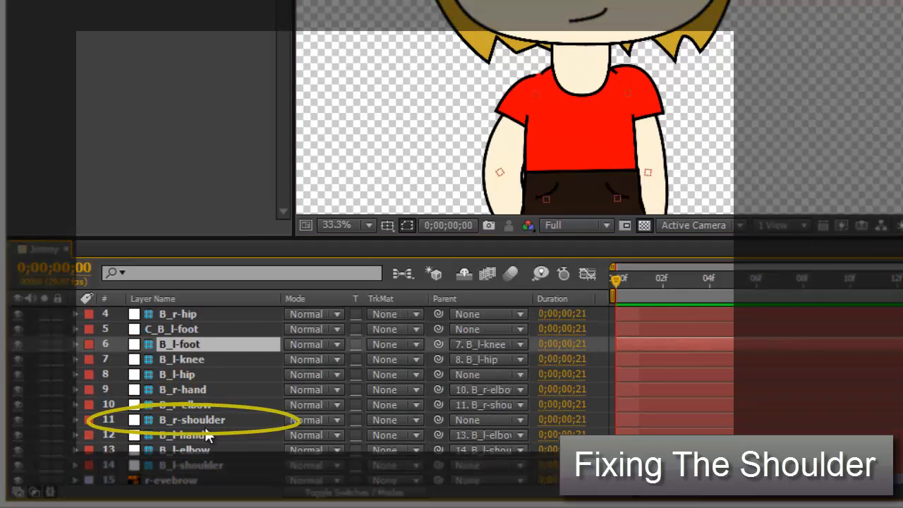
{"action": "left_click", "coordinate": [190, 419]}
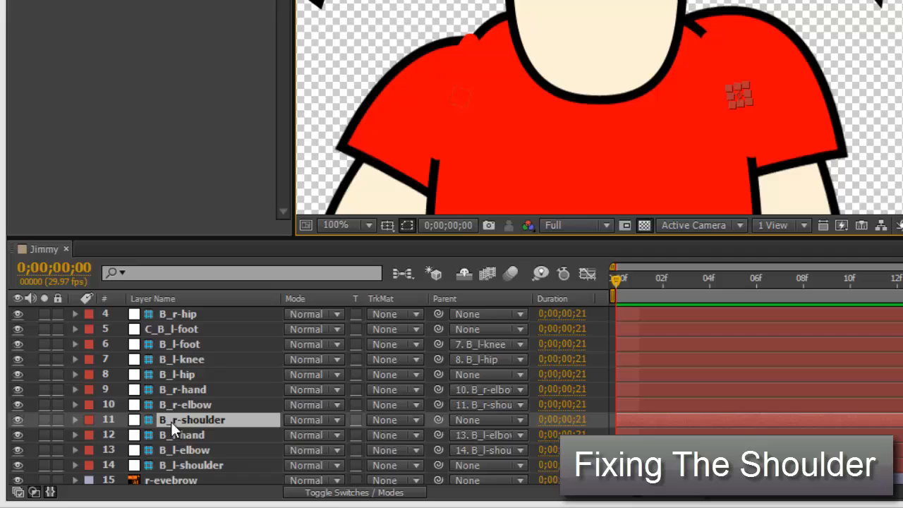
{"action": "mouse_move", "coordinate": [173, 429]}
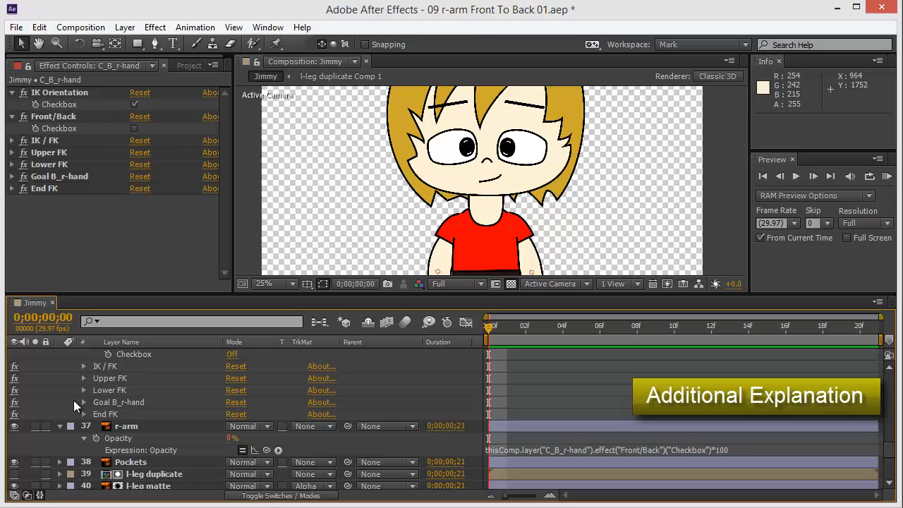
{"action": "mouse_move", "coordinate": [104, 414]}
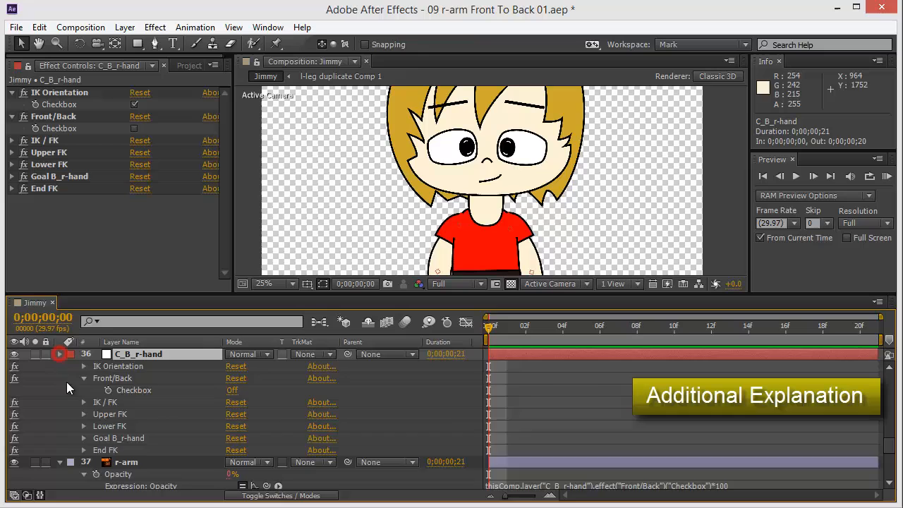
Collapse the C_B_r-hand layer's effects list in the timeline.
{"action": "left_click", "coordinate": [60, 354]}
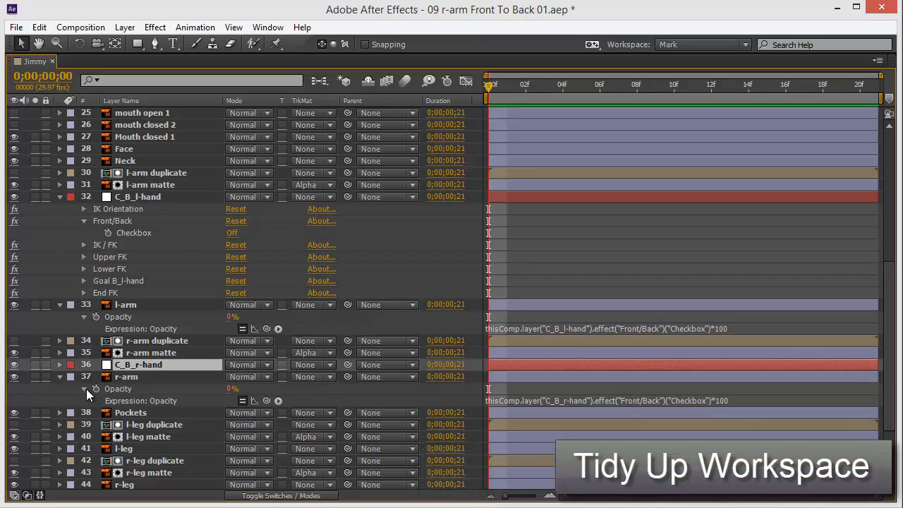
{"action": "mouse_move", "coordinate": [155, 235]}
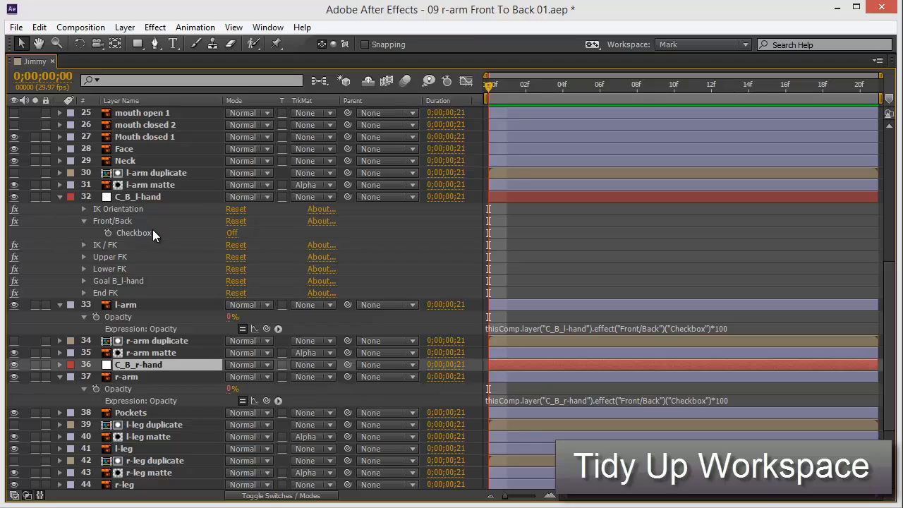
{"action": "mouse_move", "coordinate": [182, 231]}
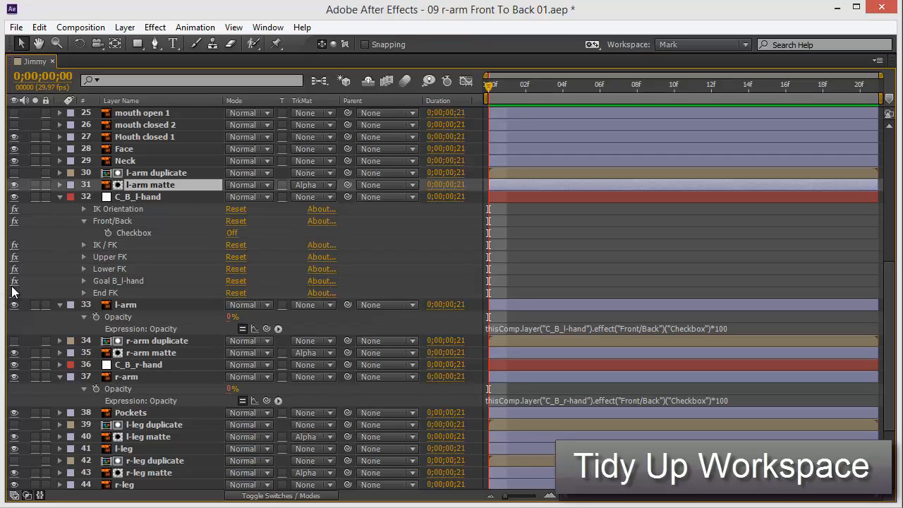
Select all layers in the Jimmy timeline to collapse them, and scroll the list.
{"action": "key", "text": "ctrl+a"}
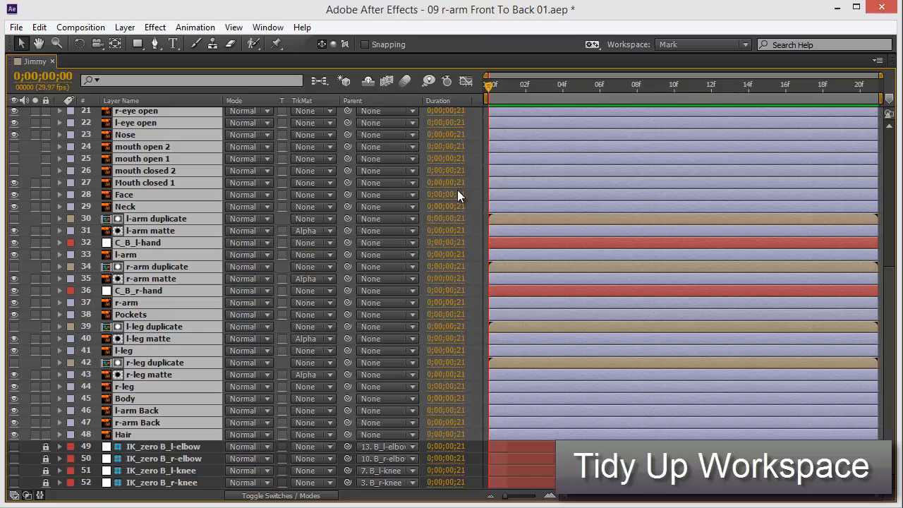
{"action": "mouse_move", "coordinate": [482, 134]}
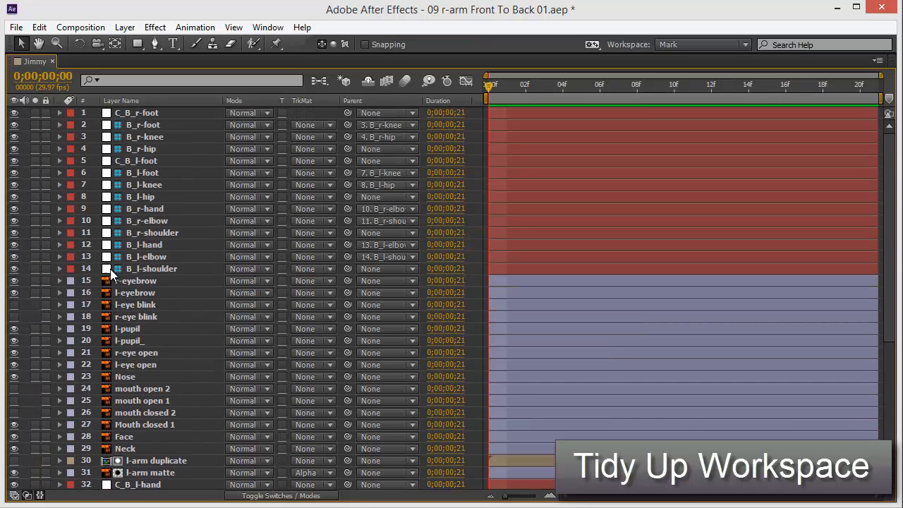
{"action": "scroll", "scroll_direction": "down", "scroll_amount": 3}
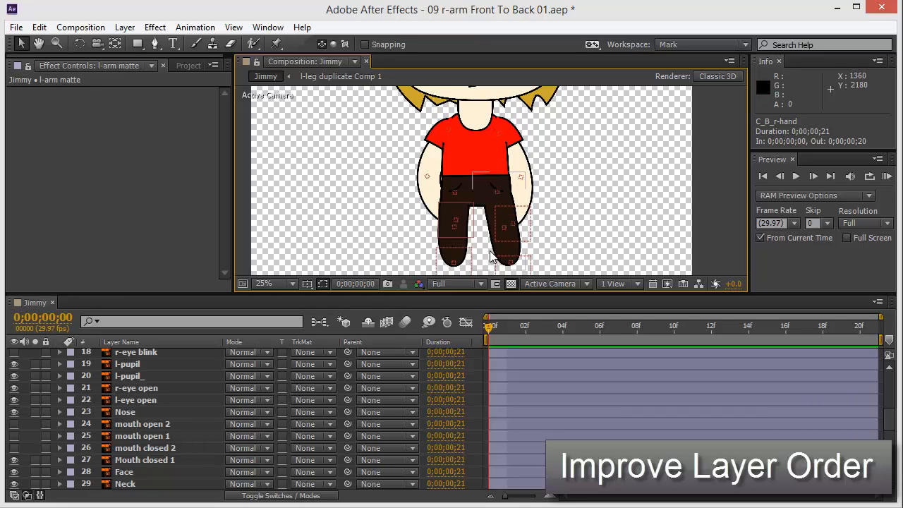
{"action": "mouse_move", "coordinate": [568, 215]}
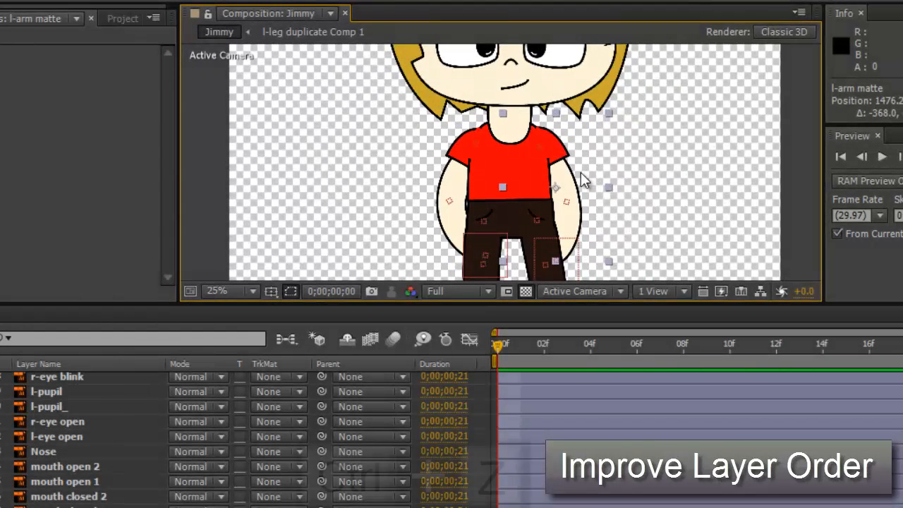
Undo the last change, then select C_B_r-hand and C_B_l-hand together.
{"action": "key", "text": "ctrl+z"}
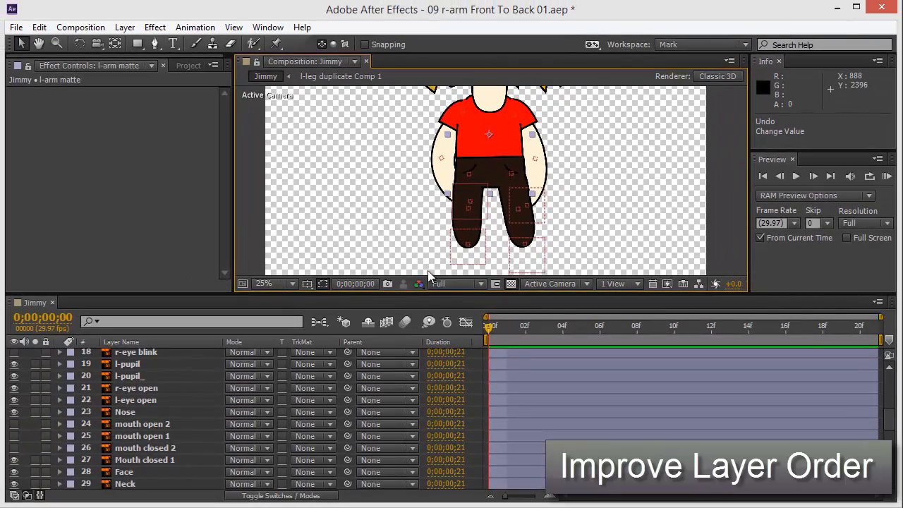
{"action": "scroll", "scroll_direction": "down", "scroll_amount": 3}
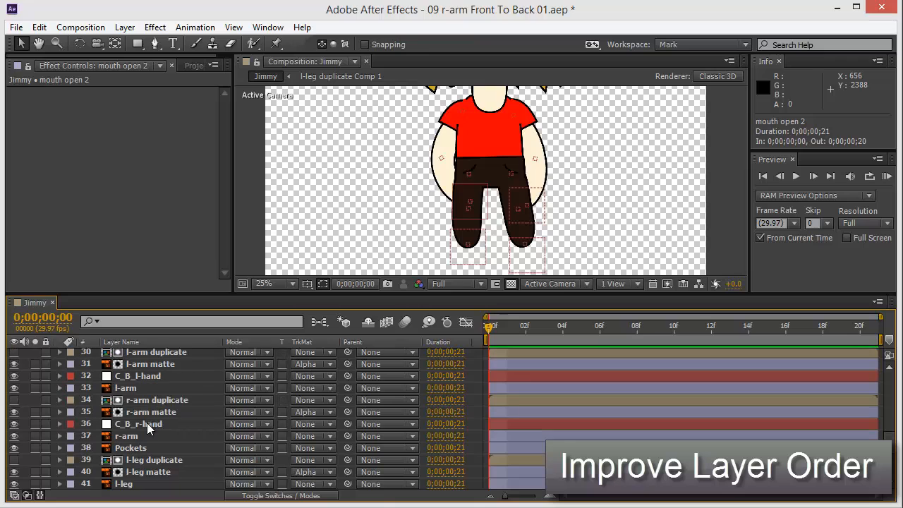
{"action": "left_click", "coordinate": [139, 423]}
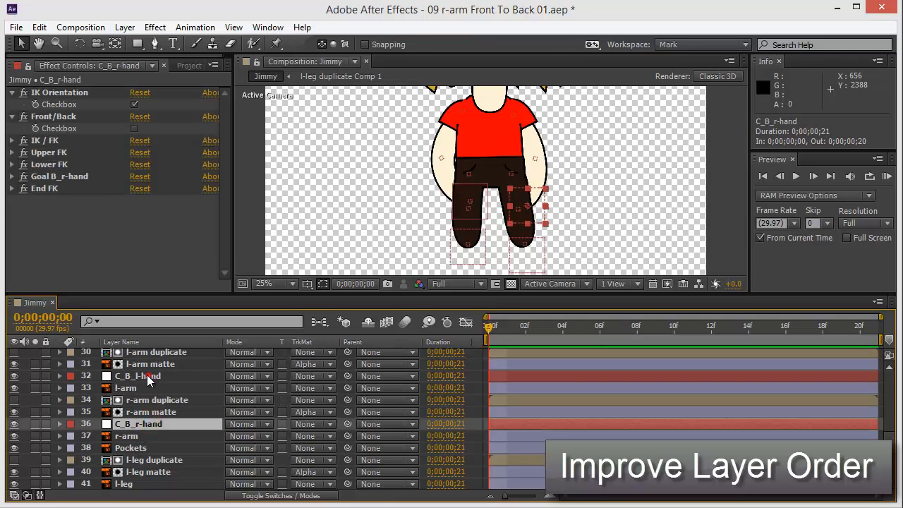
{"action": "left_click", "coordinate": [138, 375]}
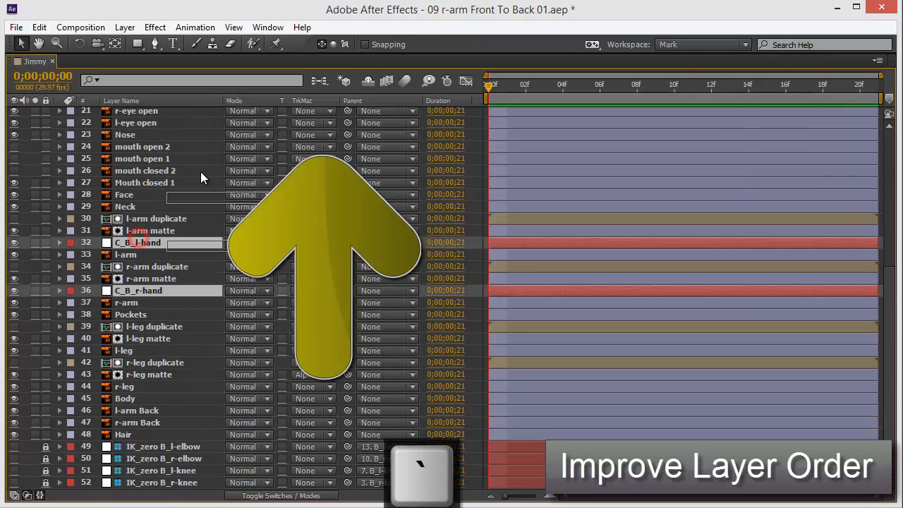
Move C_B_l-hand and C_B_r-hand up to layers 15 and 16 beneath the bones.
{"action": "scroll", "scroll_direction": "up", "scroll_amount": 3}
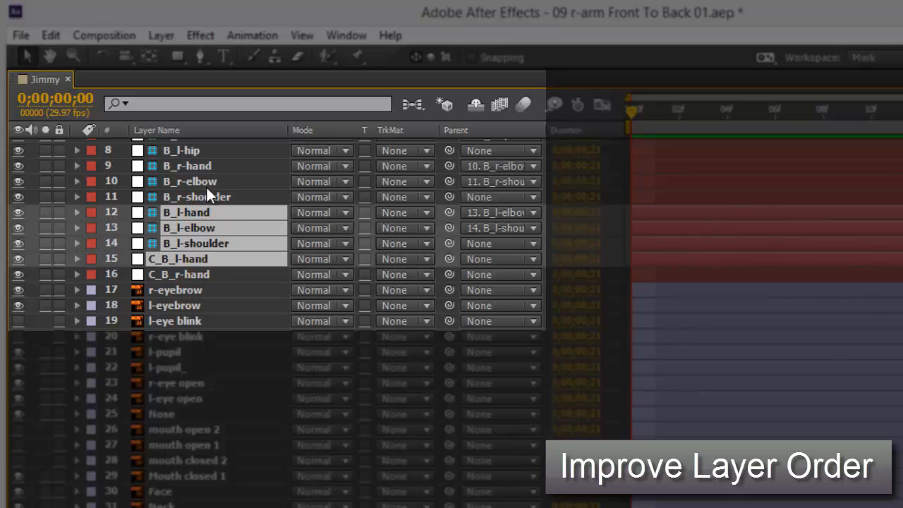
{"action": "left_click", "coordinate": [179, 273]}
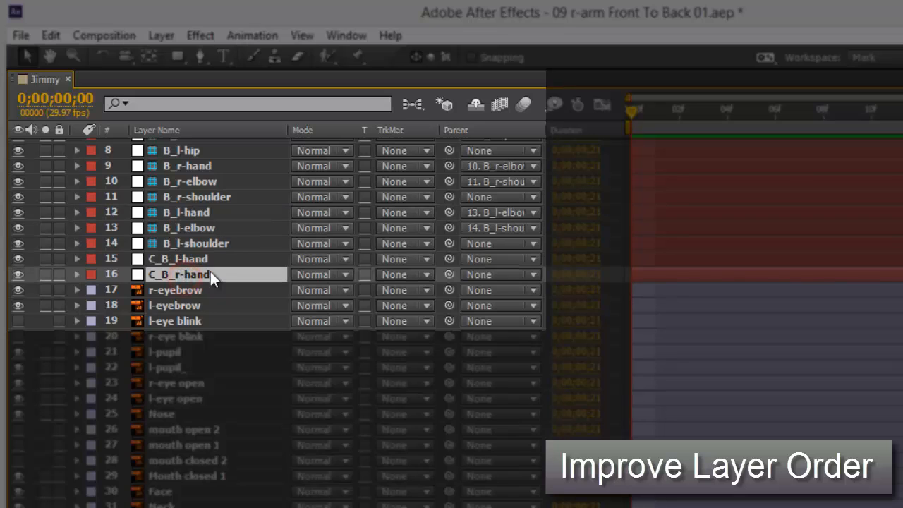
{"action": "double_click", "coordinate": [179, 274]}
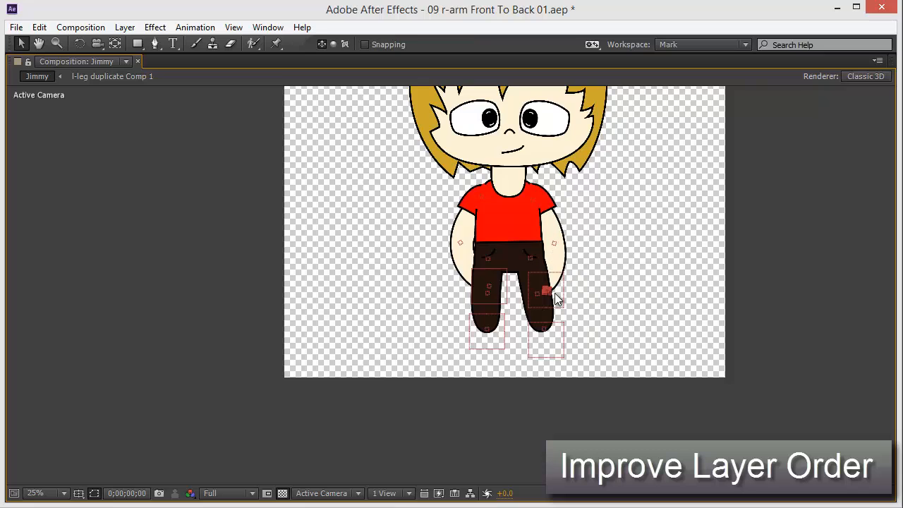
Undo the last hand controller move in the composition.
{"action": "key", "text": "ctrl+z"}
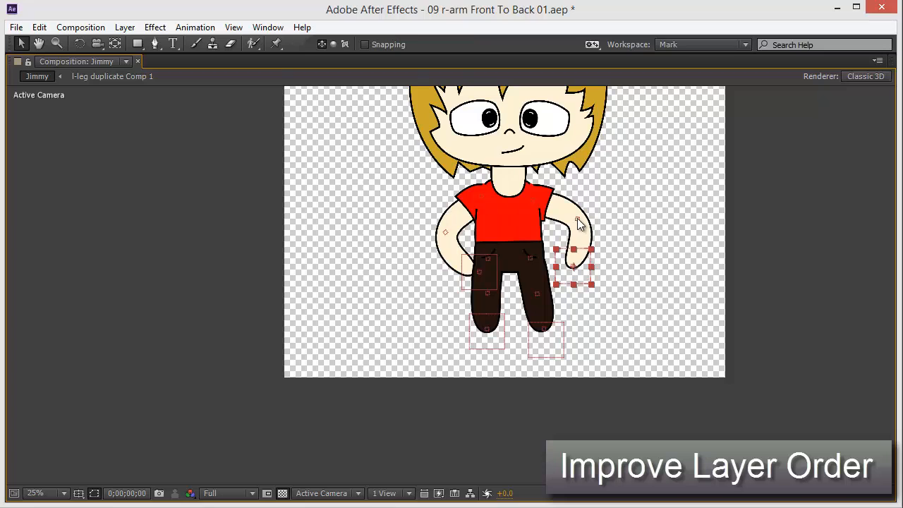
{"action": "mouse_move", "coordinate": [452, 250]}
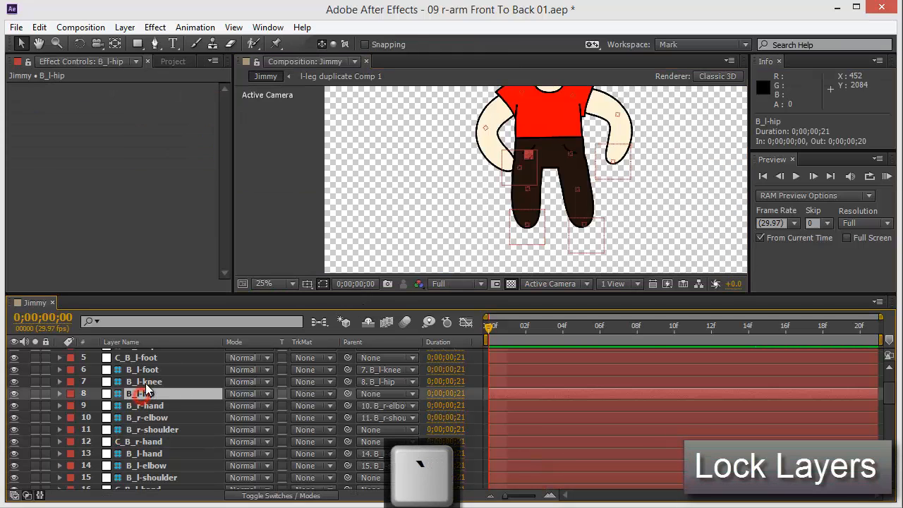
Place C_B_l-hand above B_l-hand and C_B_r-hand above B_r-hand.
{"action": "left_click", "coordinate": [136, 357]}
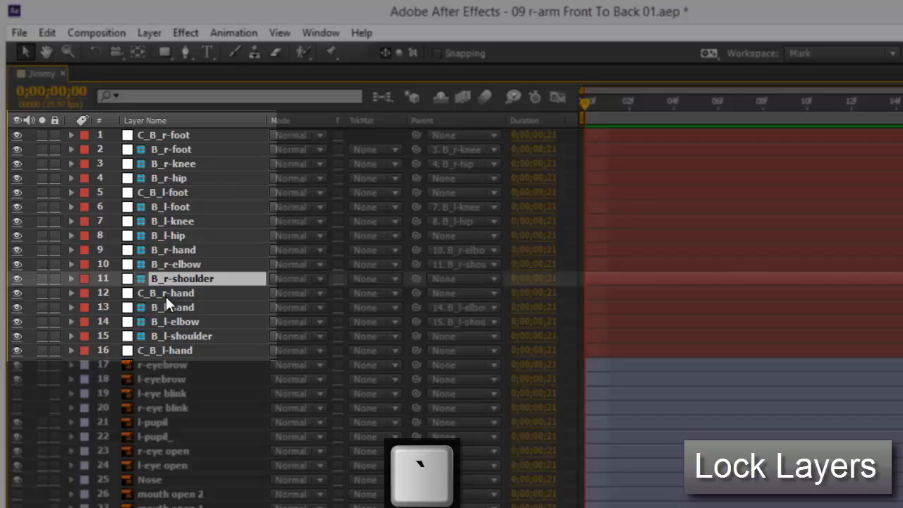
{"action": "left_click", "coordinate": [163, 350]}
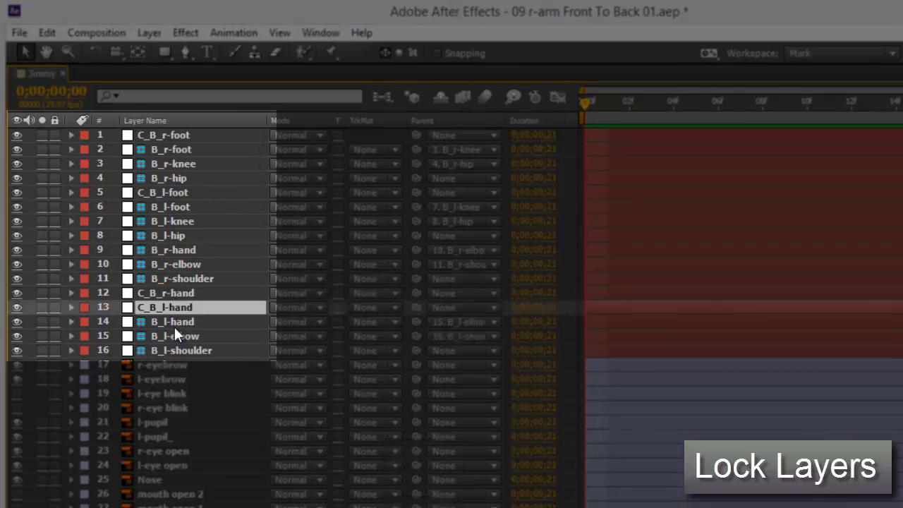
{"action": "left_click", "coordinate": [182, 350]}
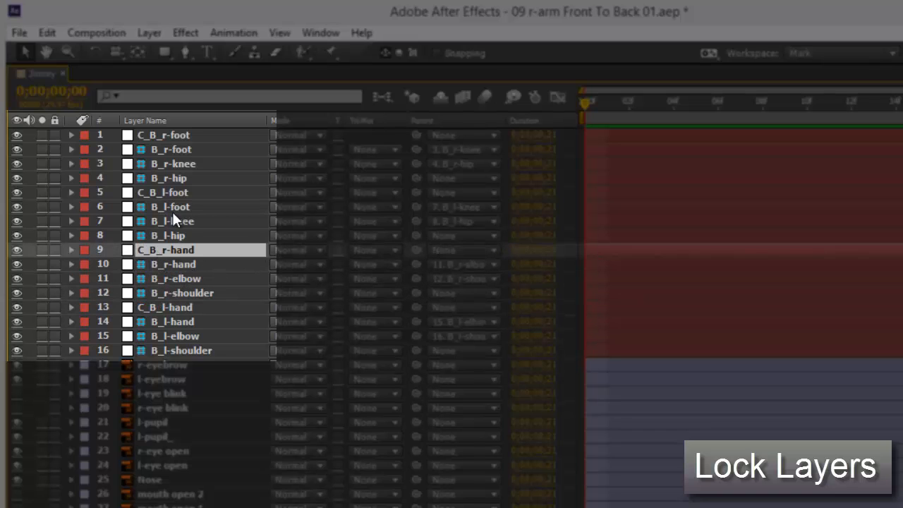
Select the B_ bone layers and lock them, leaving only the controllers free.
{"action": "left_click", "coordinate": [146, 120]}
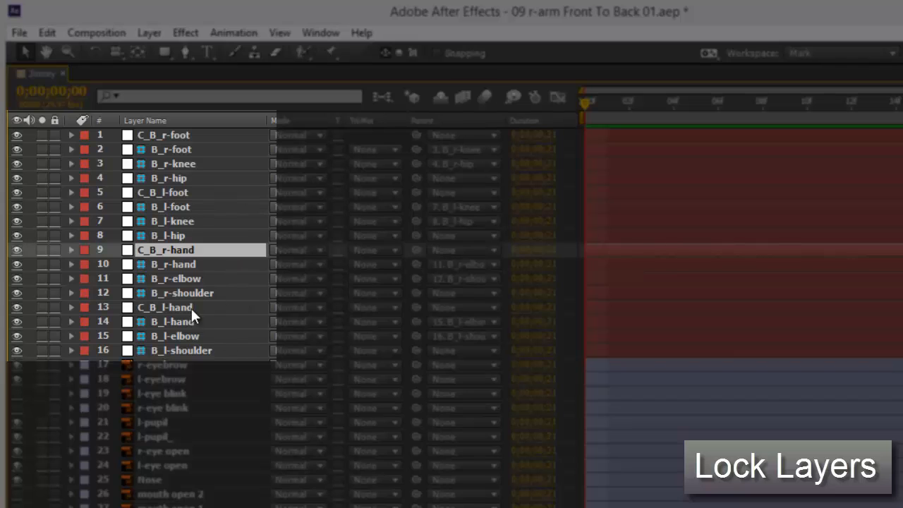
{"action": "left_click", "coordinate": [165, 306]}
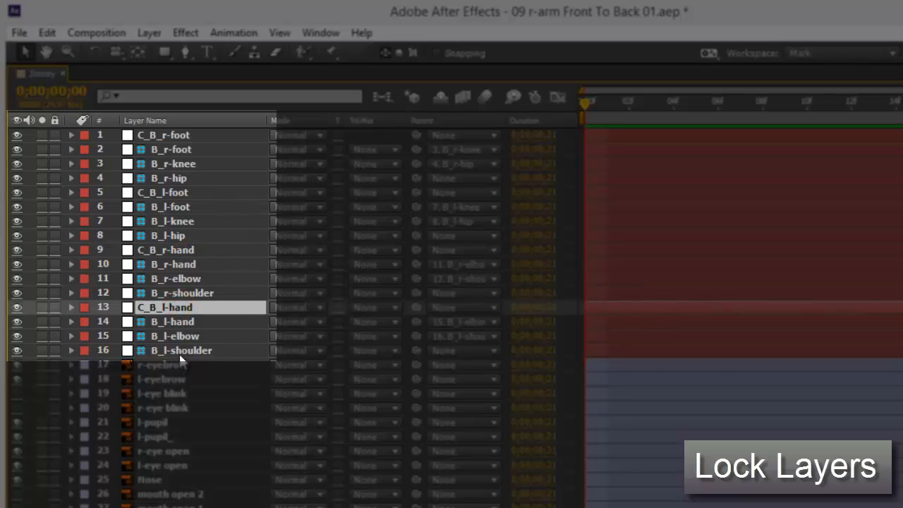
{"action": "mouse_move", "coordinate": [155, 357]}
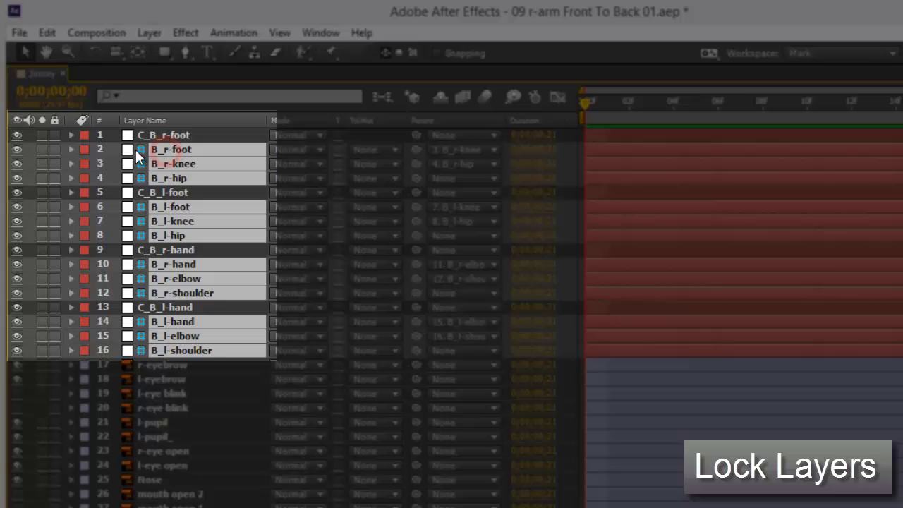
{"action": "left_click", "coordinate": [55, 148]}
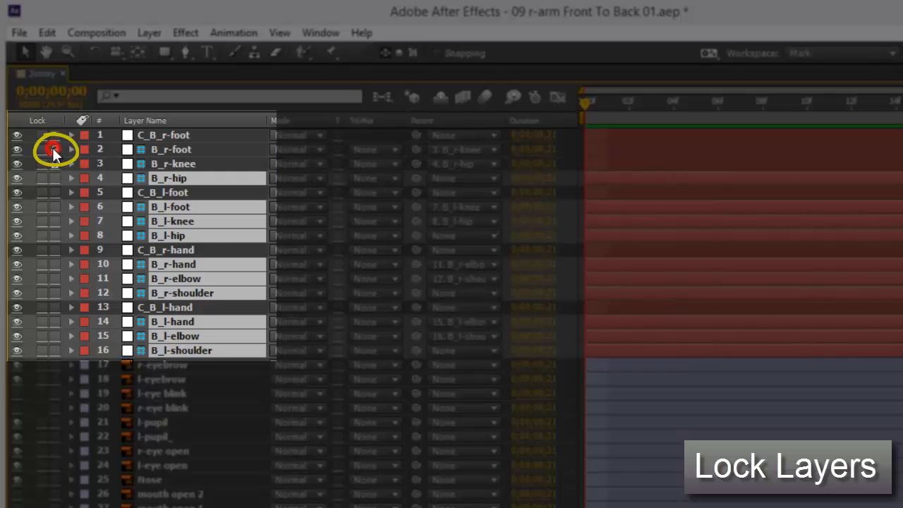
{"action": "left_click", "coordinate": [54, 149]}
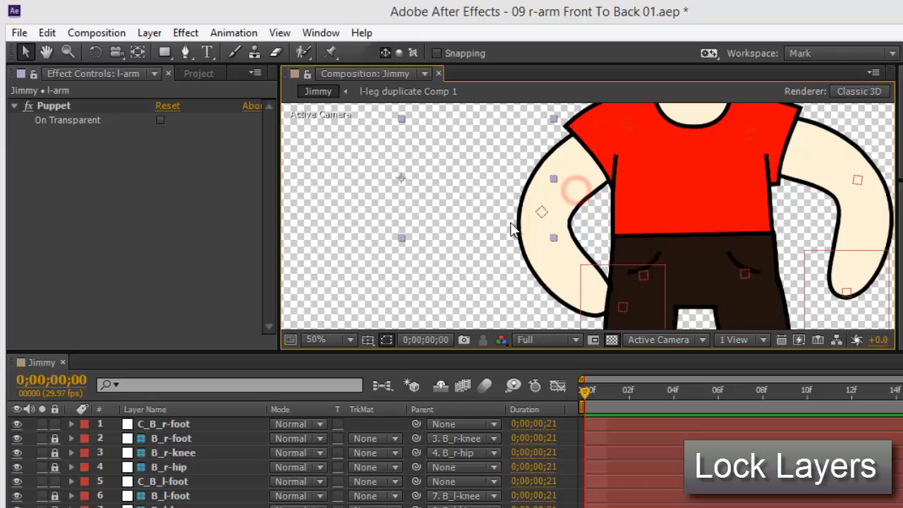
{"action": "key", "text": "ctrl+z"}
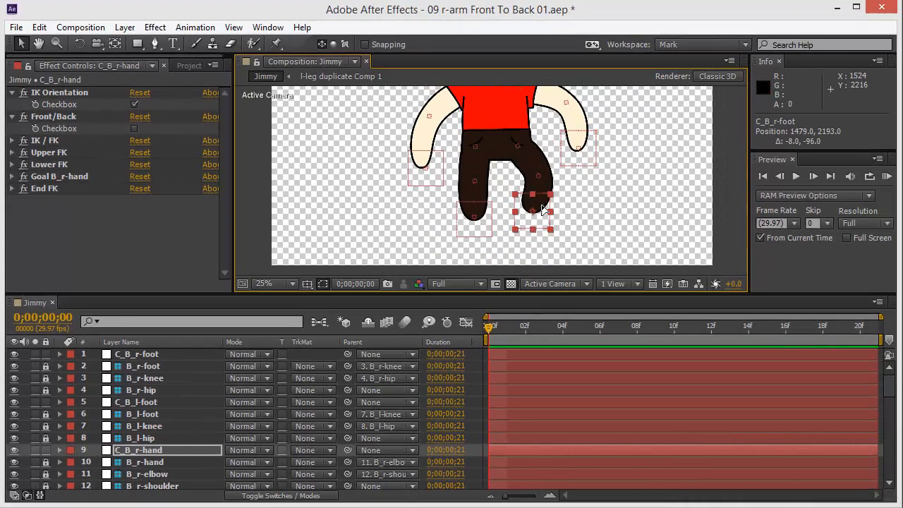
Drag the C_B_r-foot controller twice to bend Jimmy's right leg.
{"action": "left_click_drag", "start_coordinate": [532, 211], "coordinate": [549, 196]}
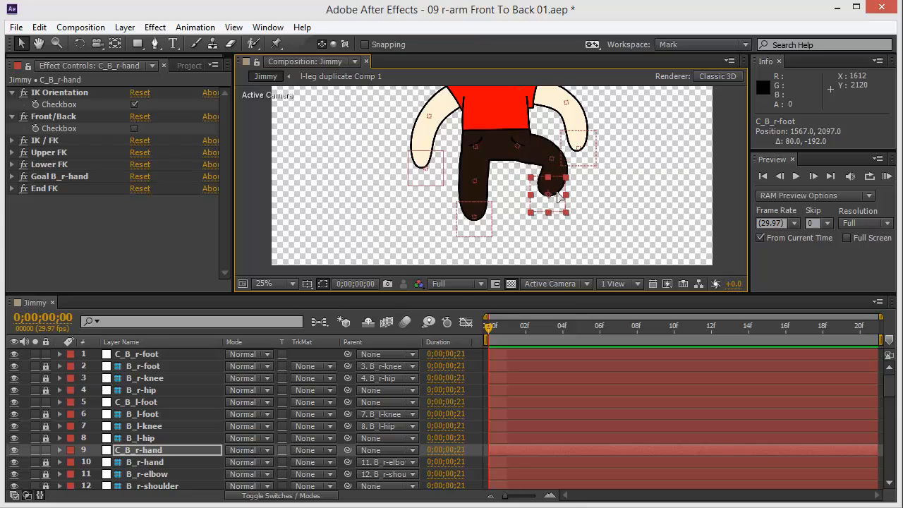
{"action": "left_click_drag", "start_coordinate": [548, 196], "coordinate": [524, 235]}
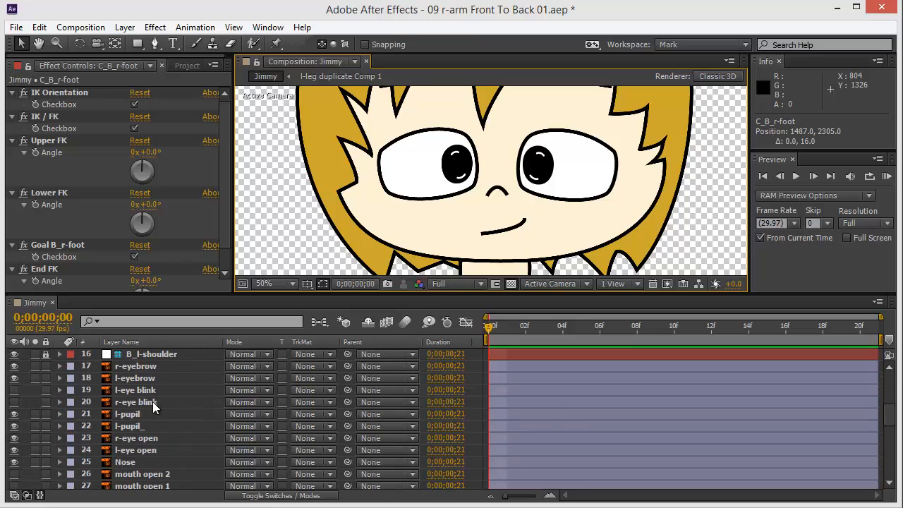
{"action": "scroll", "scroll_direction": "down", "scroll_amount": 3}
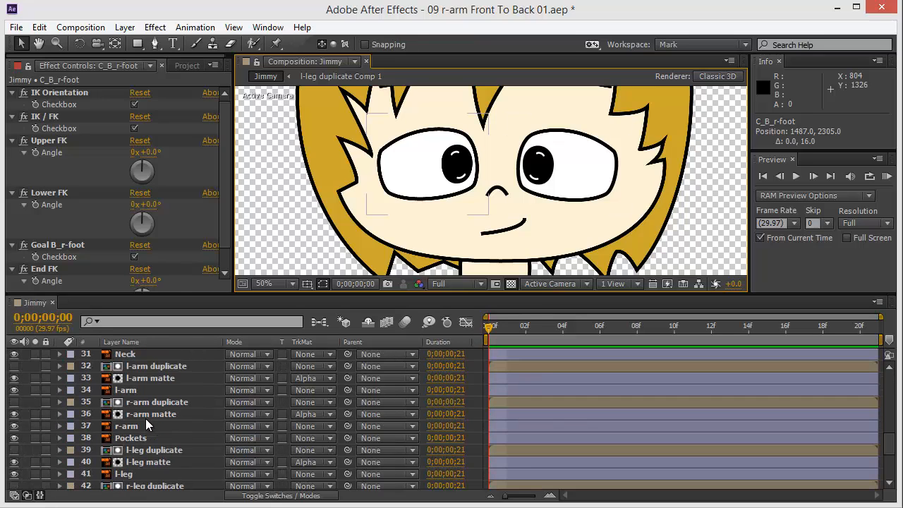
{"action": "left_click", "coordinate": [145, 438]}
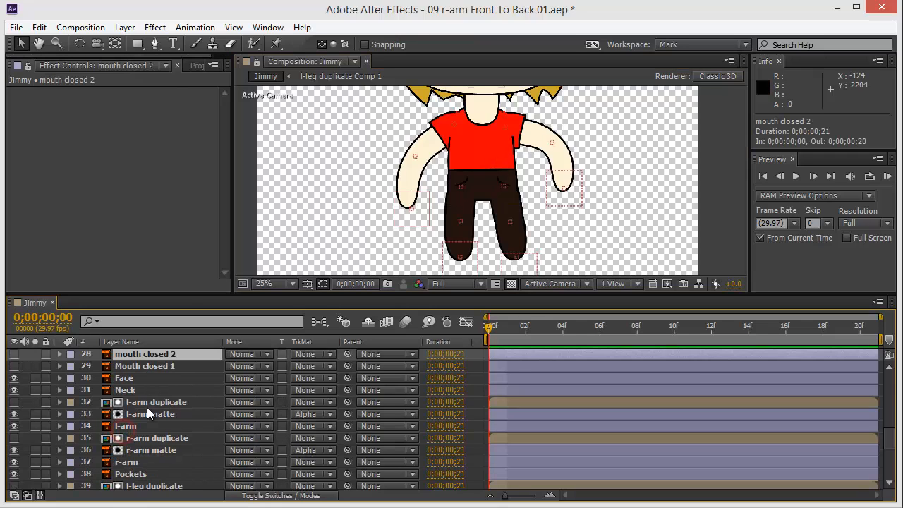
{"action": "scroll", "scroll_direction": "down", "scroll_amount": 3}
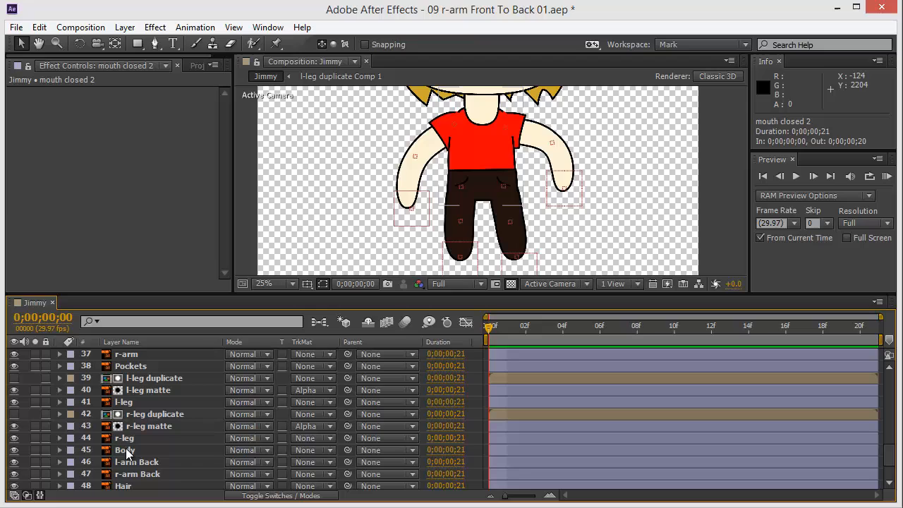
{"action": "left_click", "coordinate": [124, 450]}
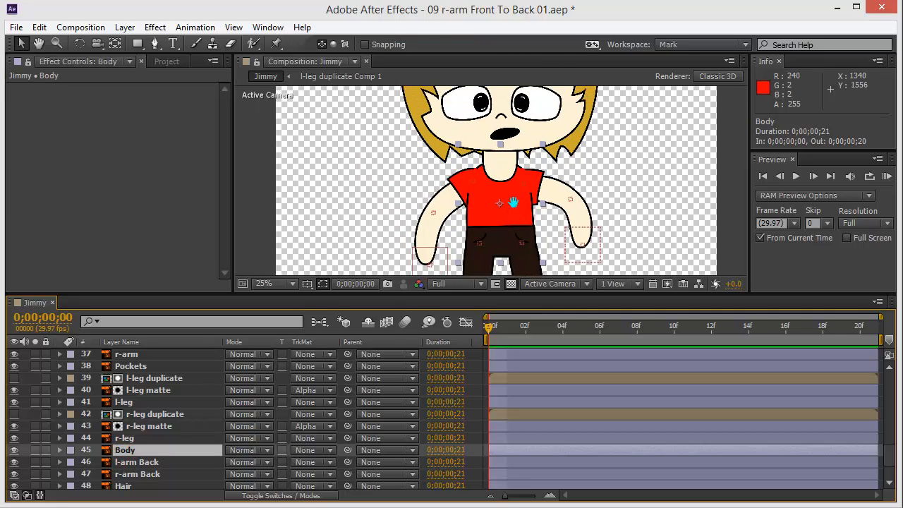
{"action": "left_click_drag", "start_coordinate": [512, 204], "coordinate": [501, 201]}
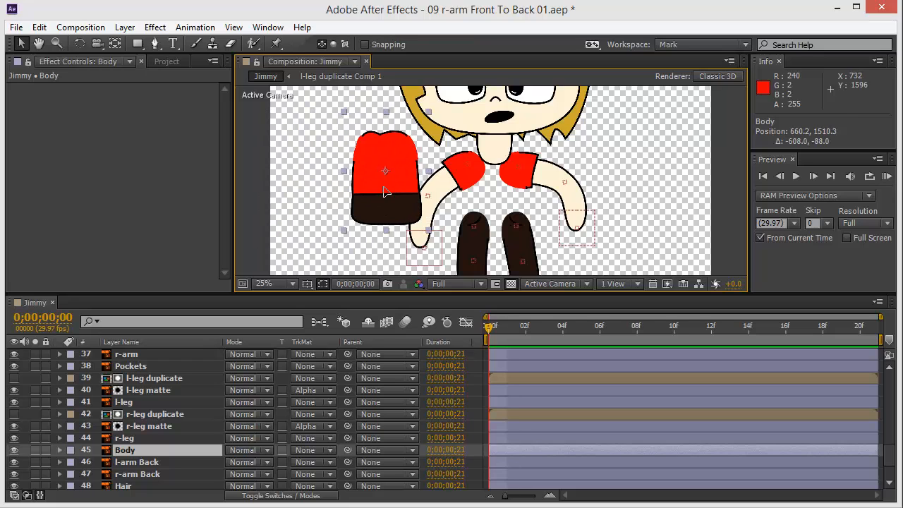
{"action": "key", "text": "ctrl+z"}
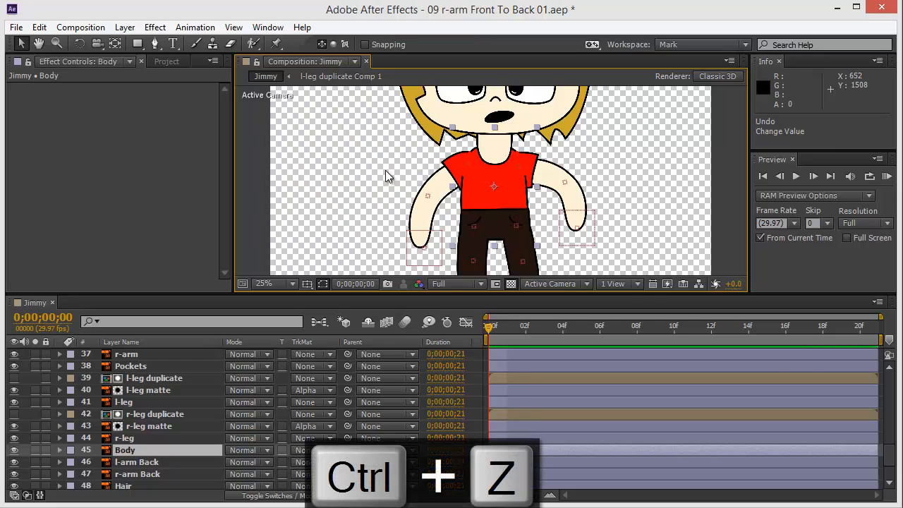